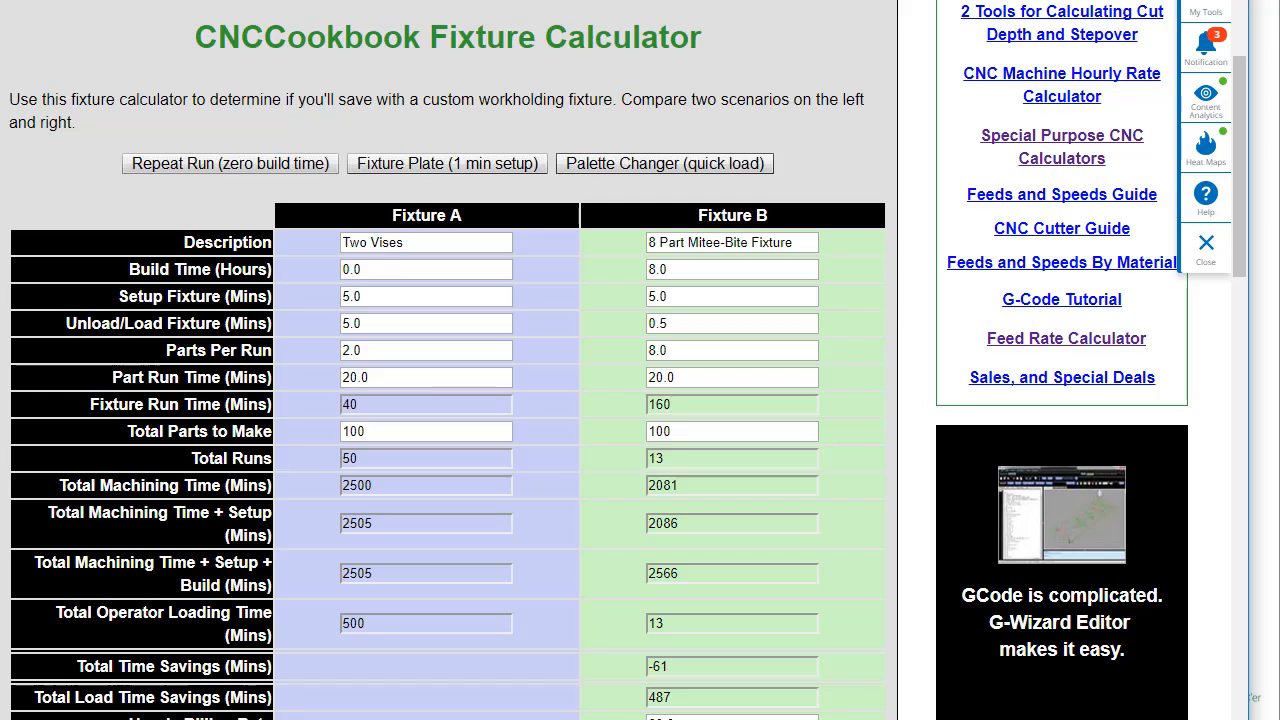
mouse_move(628, 100)
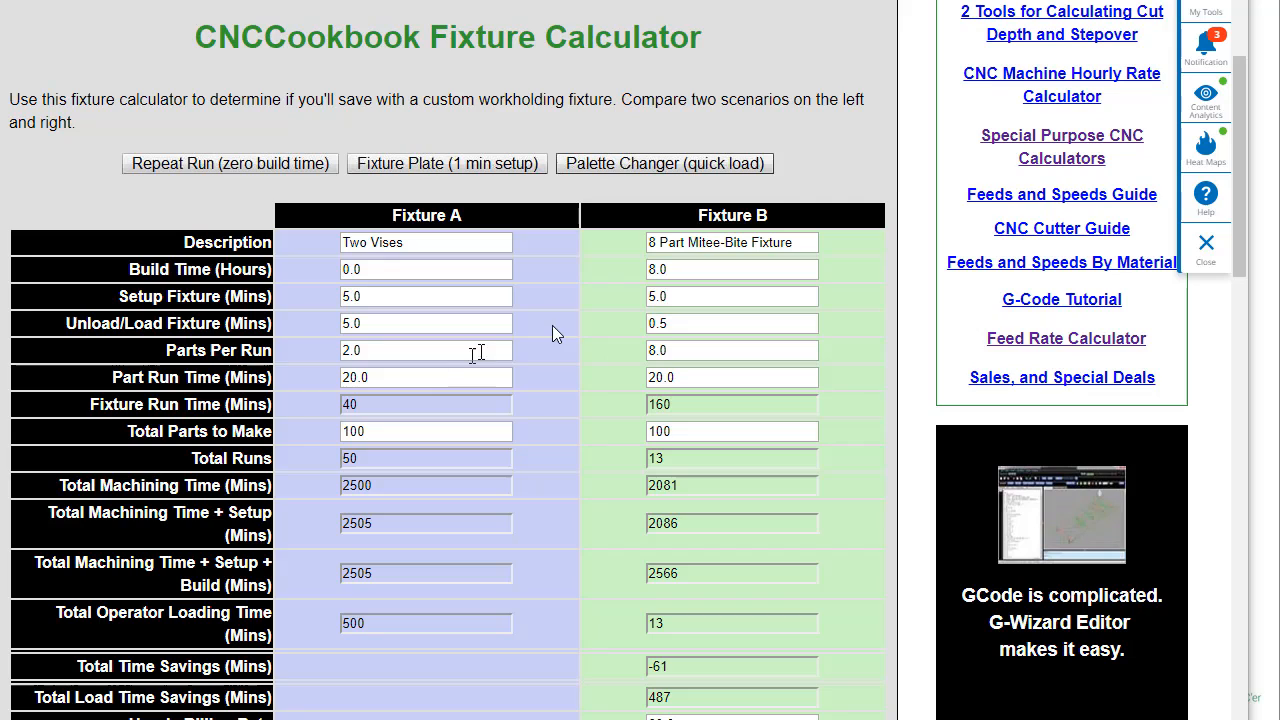
mouse_move(548, 348)
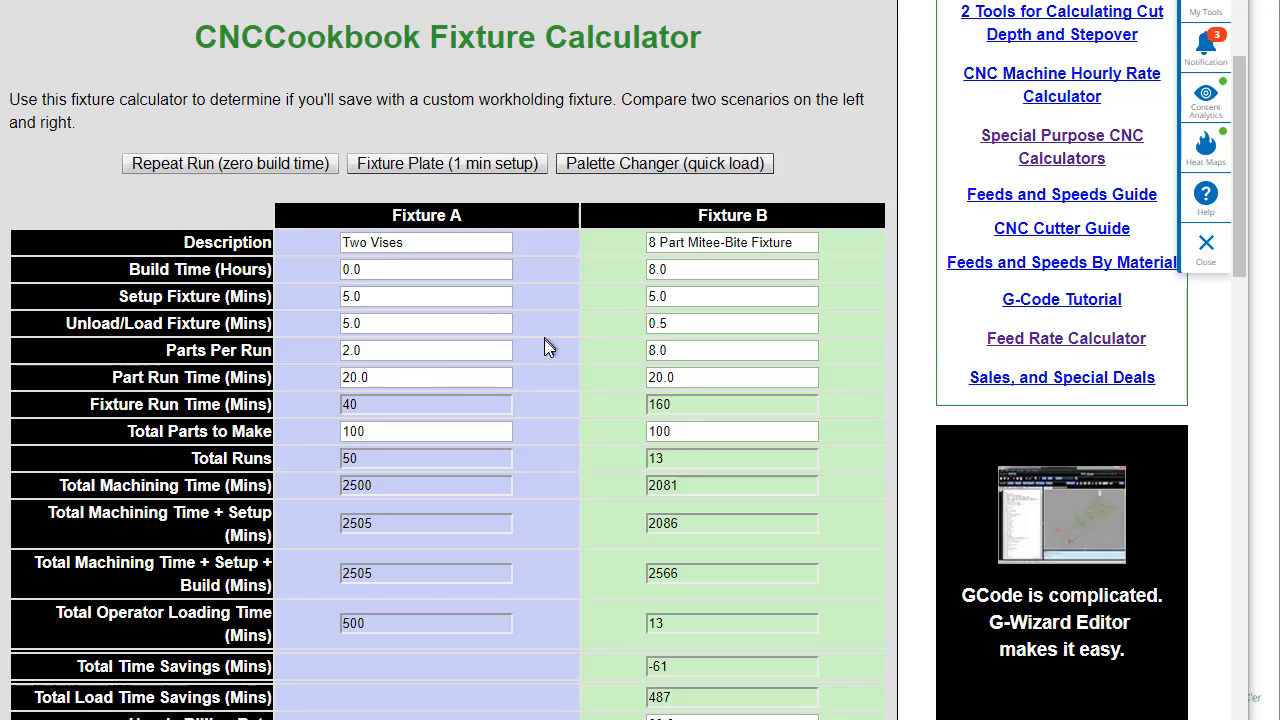
mouse_move(546, 308)
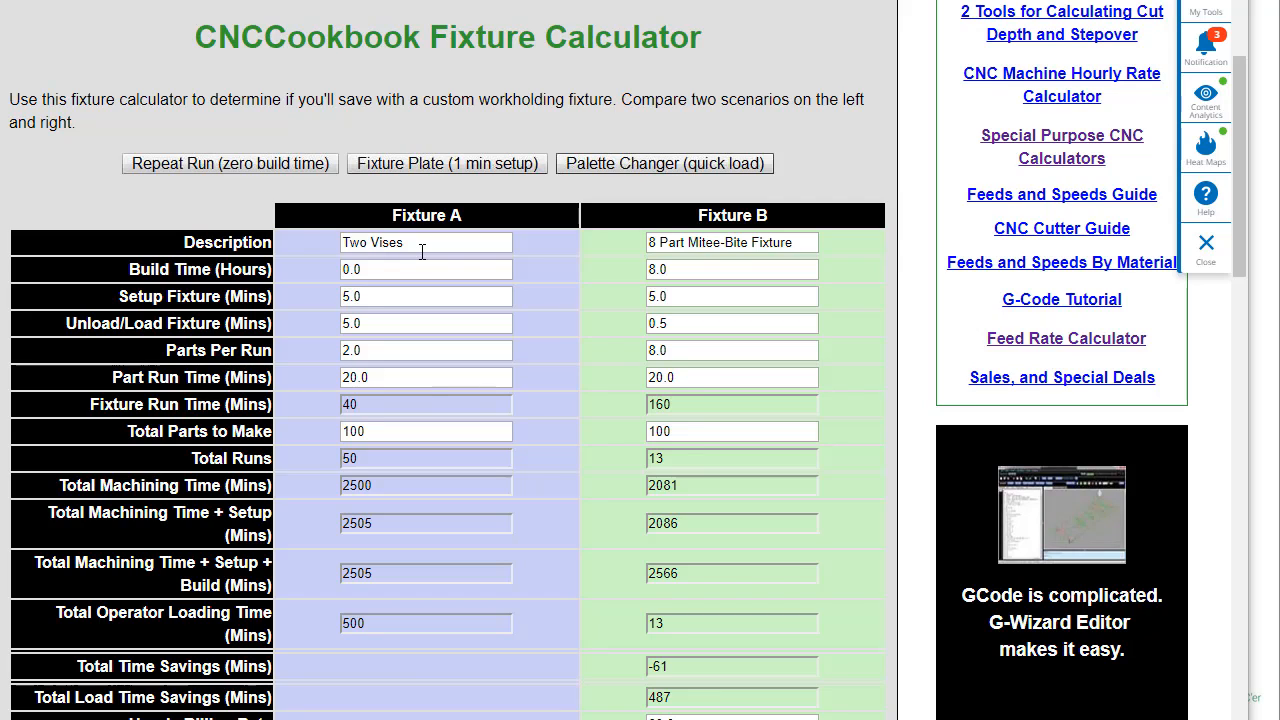
mouse_move(724, 246)
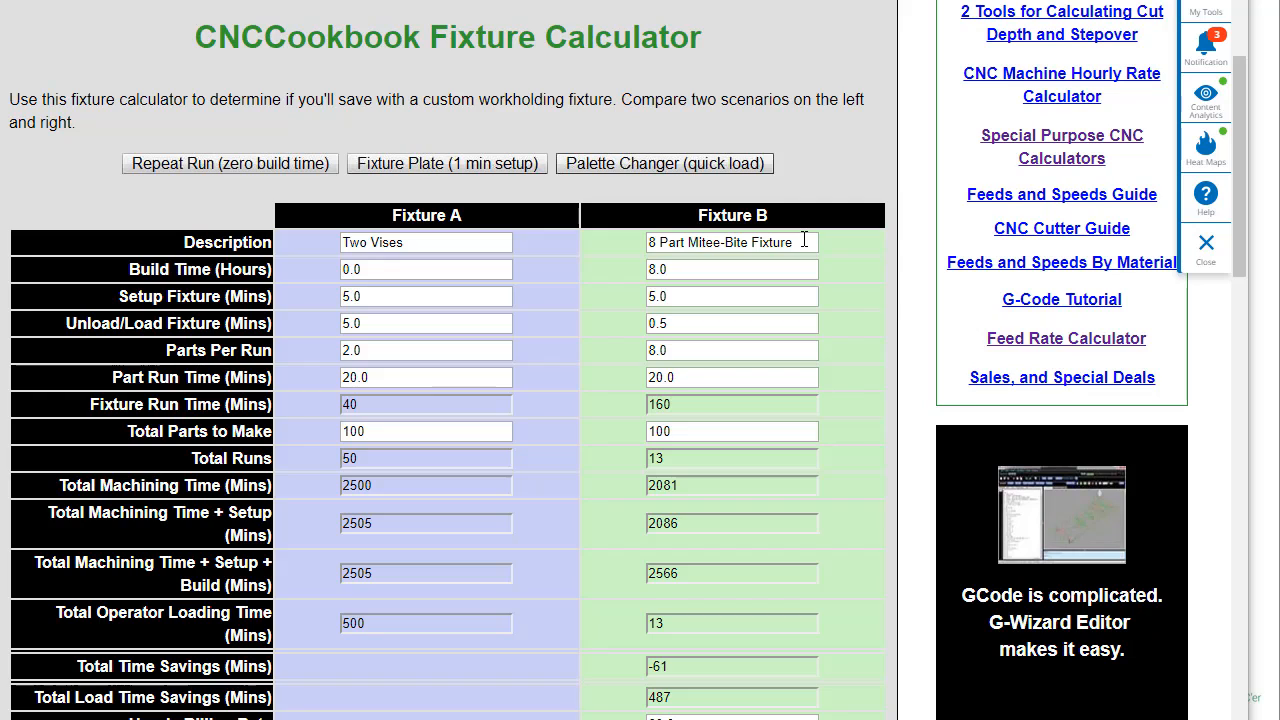
mouse_move(696, 376)
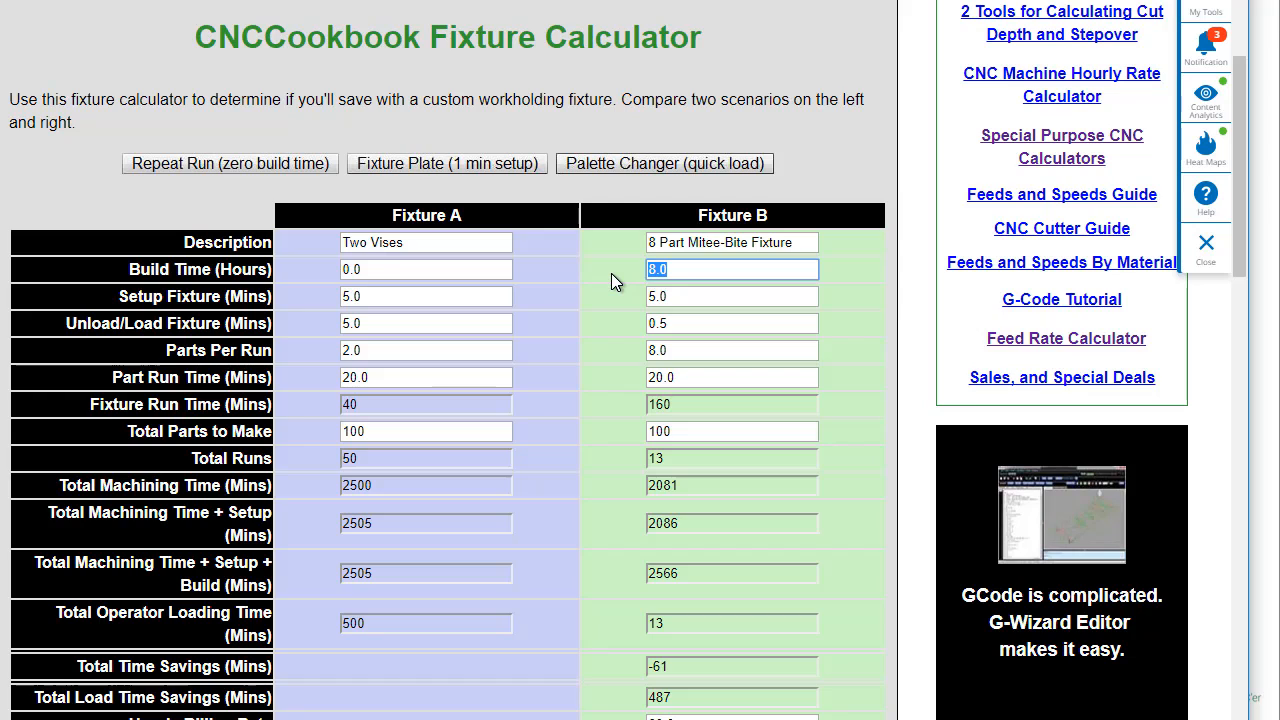
mouse_move(536, 324)
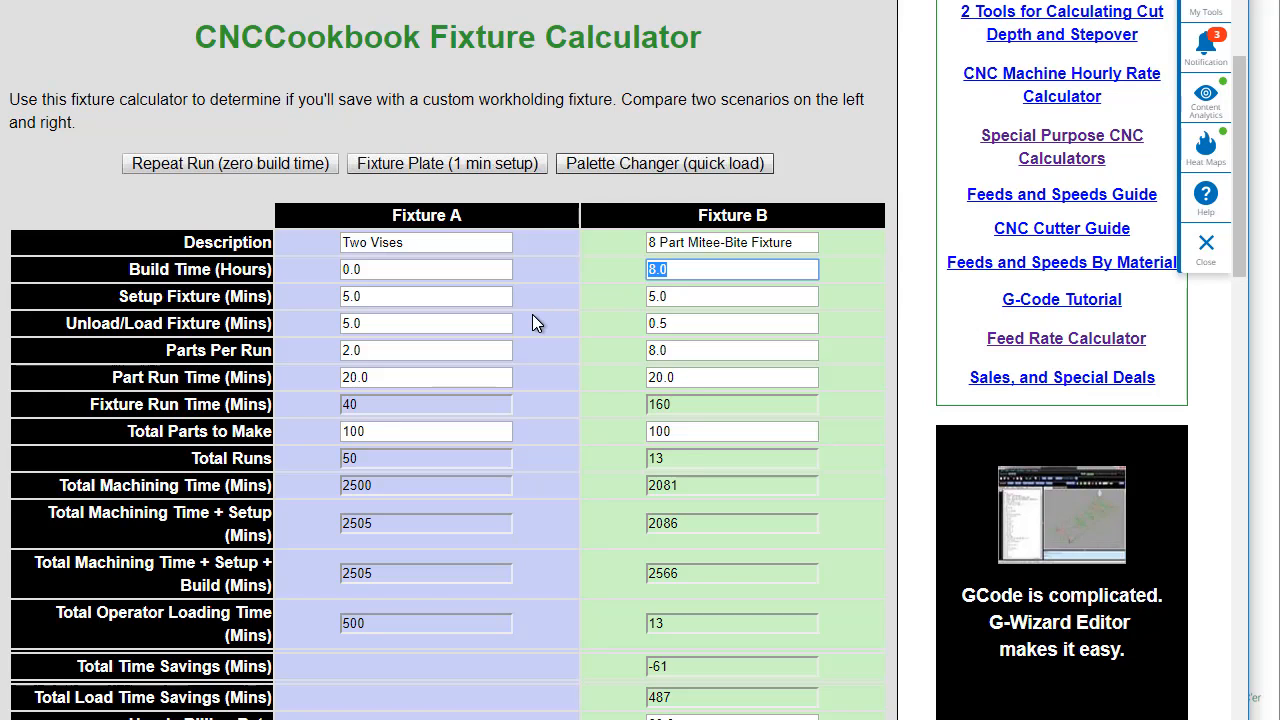
Step: Change Fixture B's Unload/Load Fixture time from 0.5 to 5.0 minutes, matching Fixture A
left_click(424, 296)
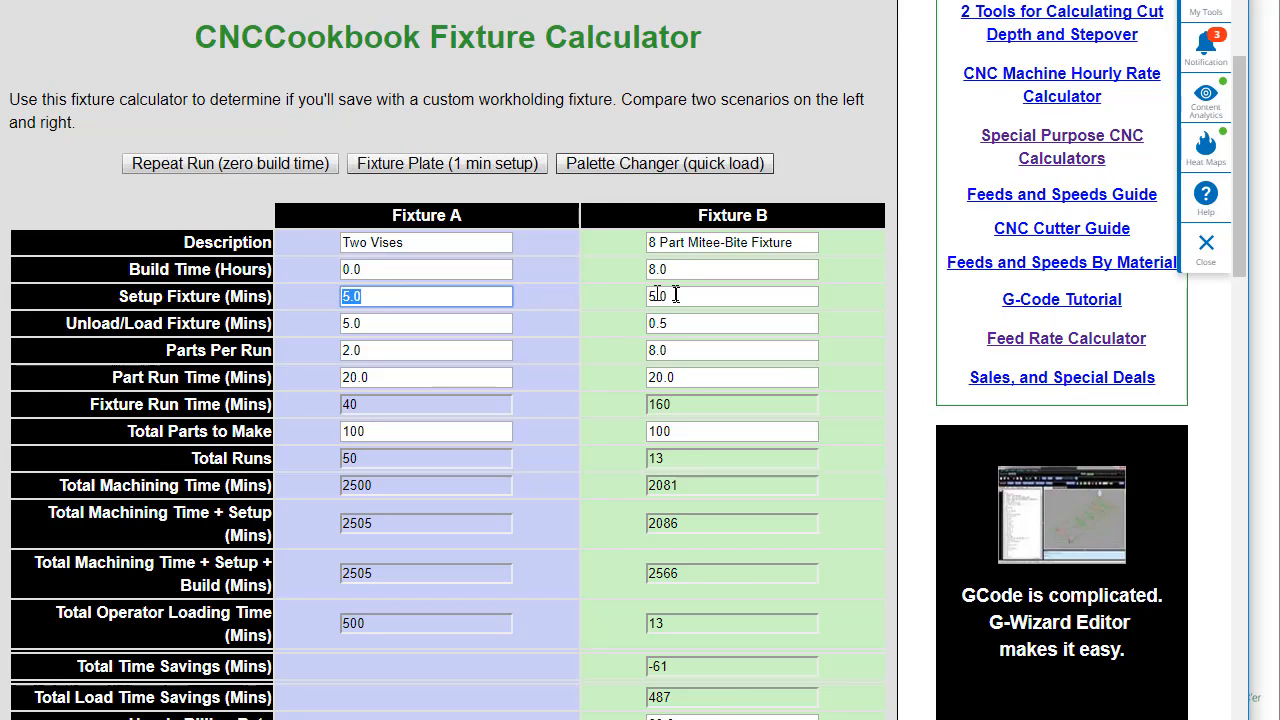
left_click(732, 296)
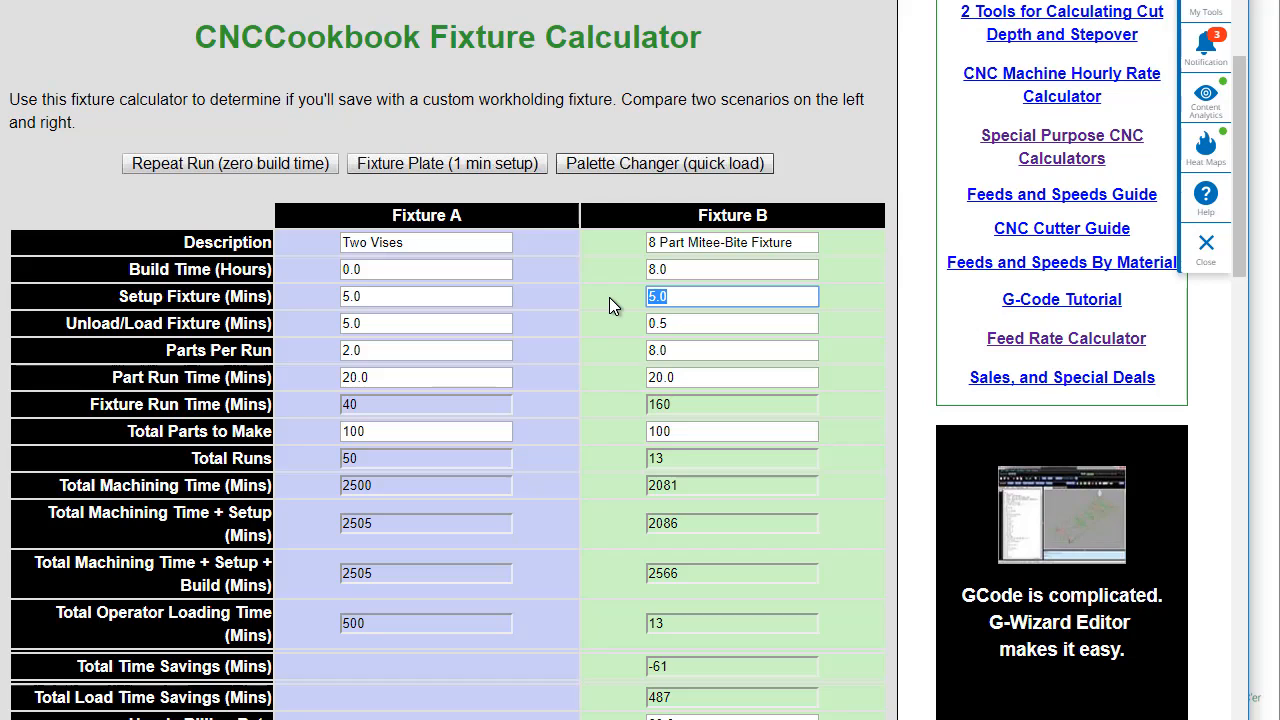
left_click(426, 324)
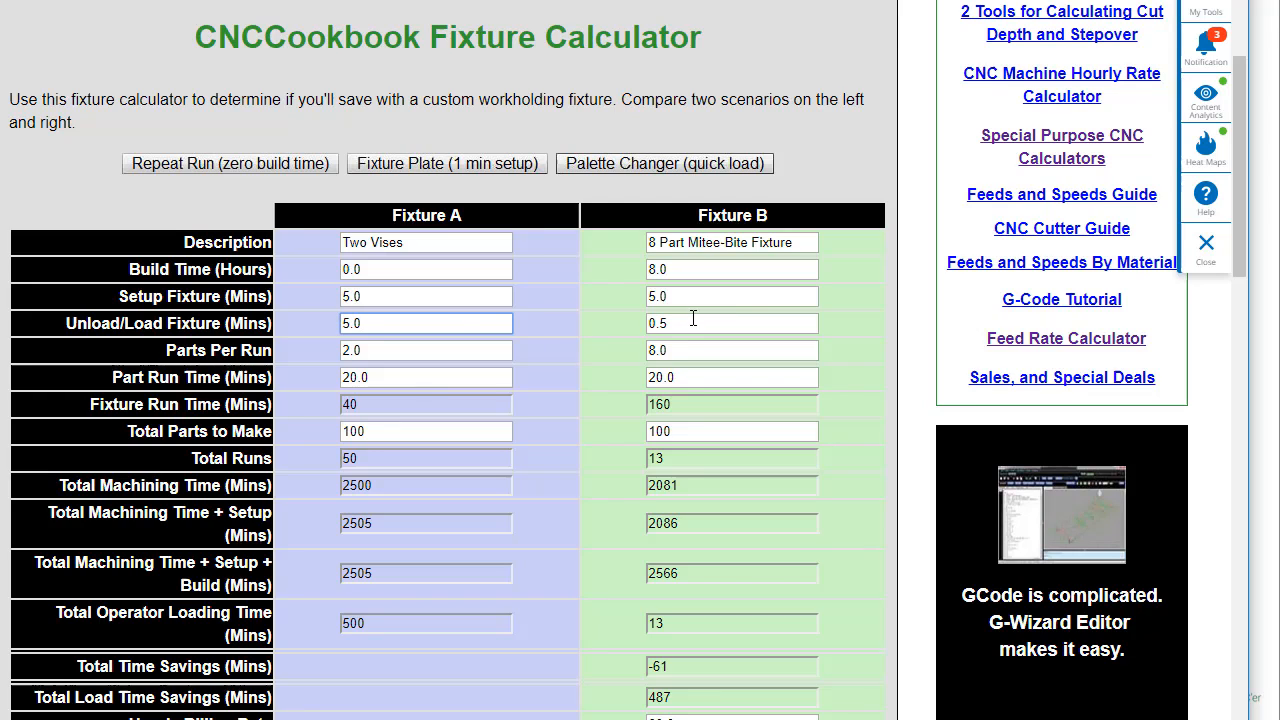
type("5")
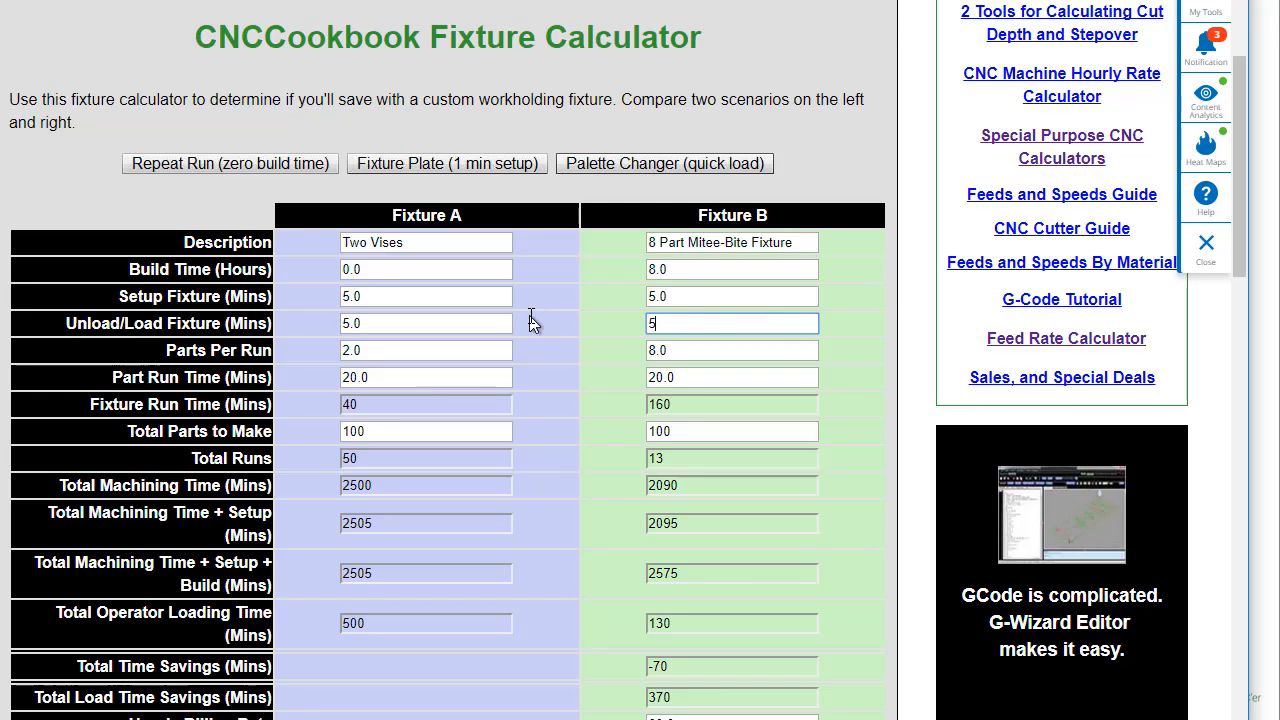
type(".0")
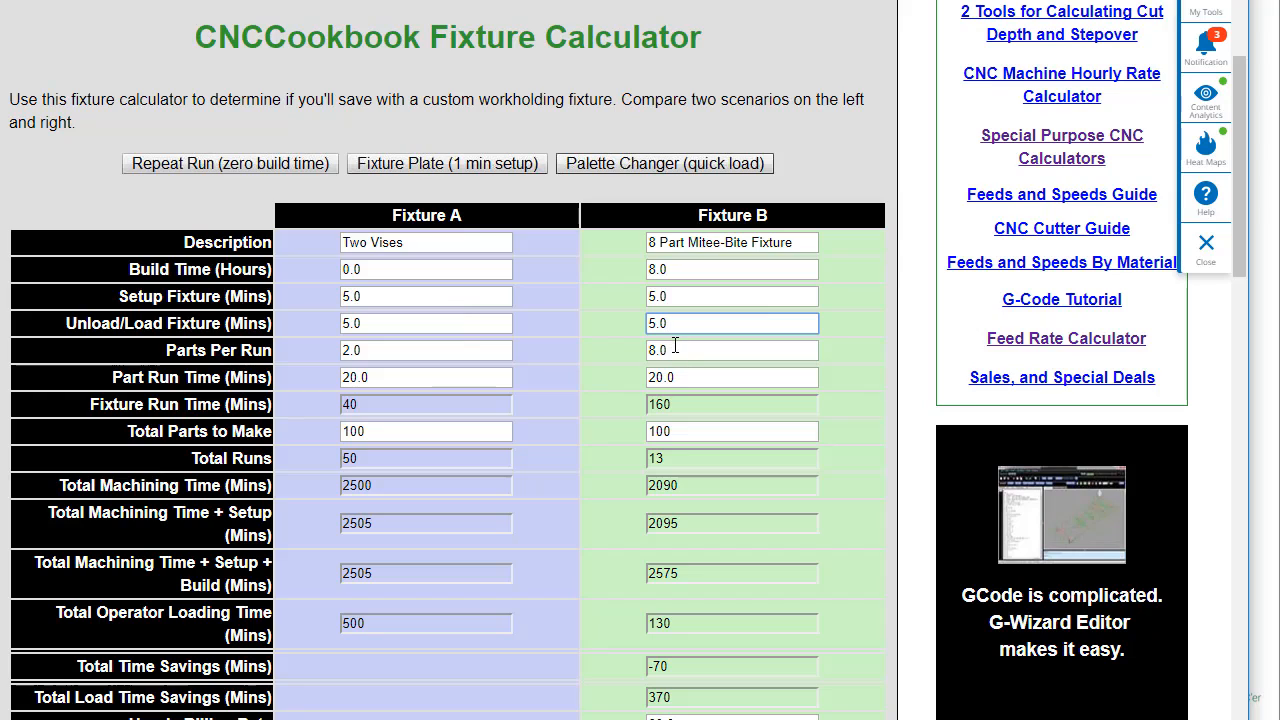
left_click(732, 322)
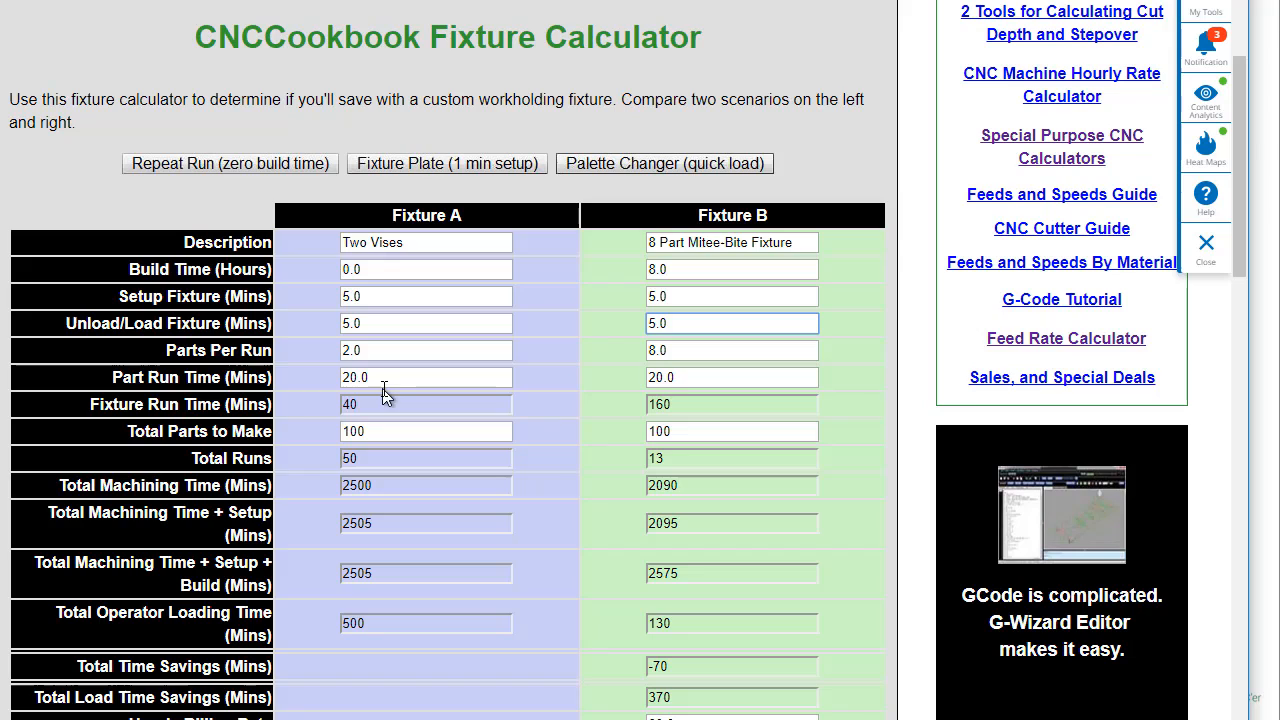
mouse_move(670, 404)
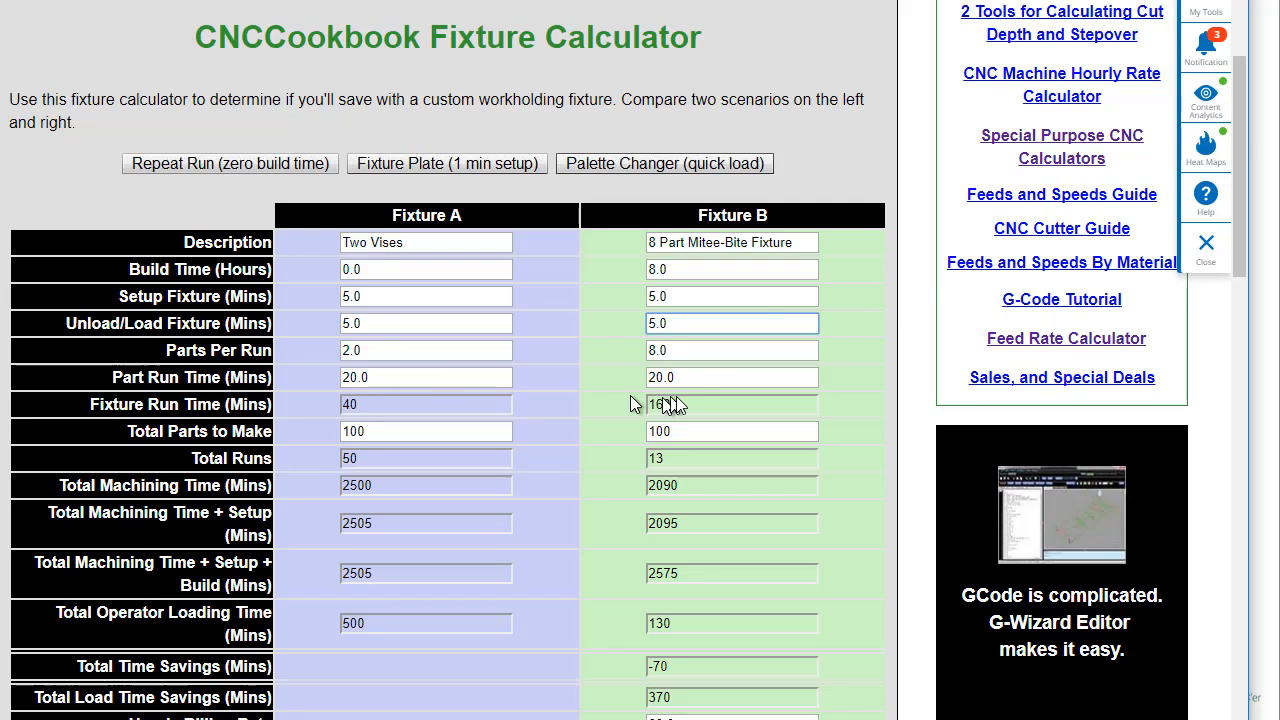
mouse_move(700, 376)
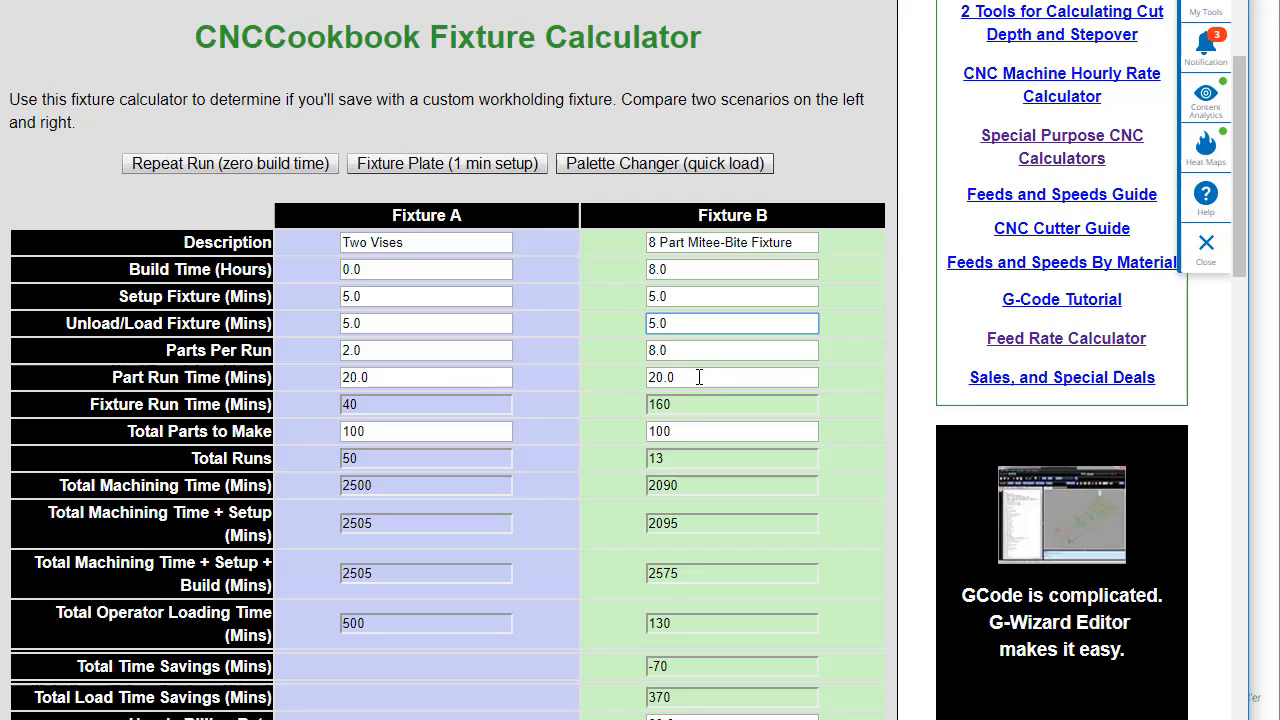
mouse_move(364, 404)
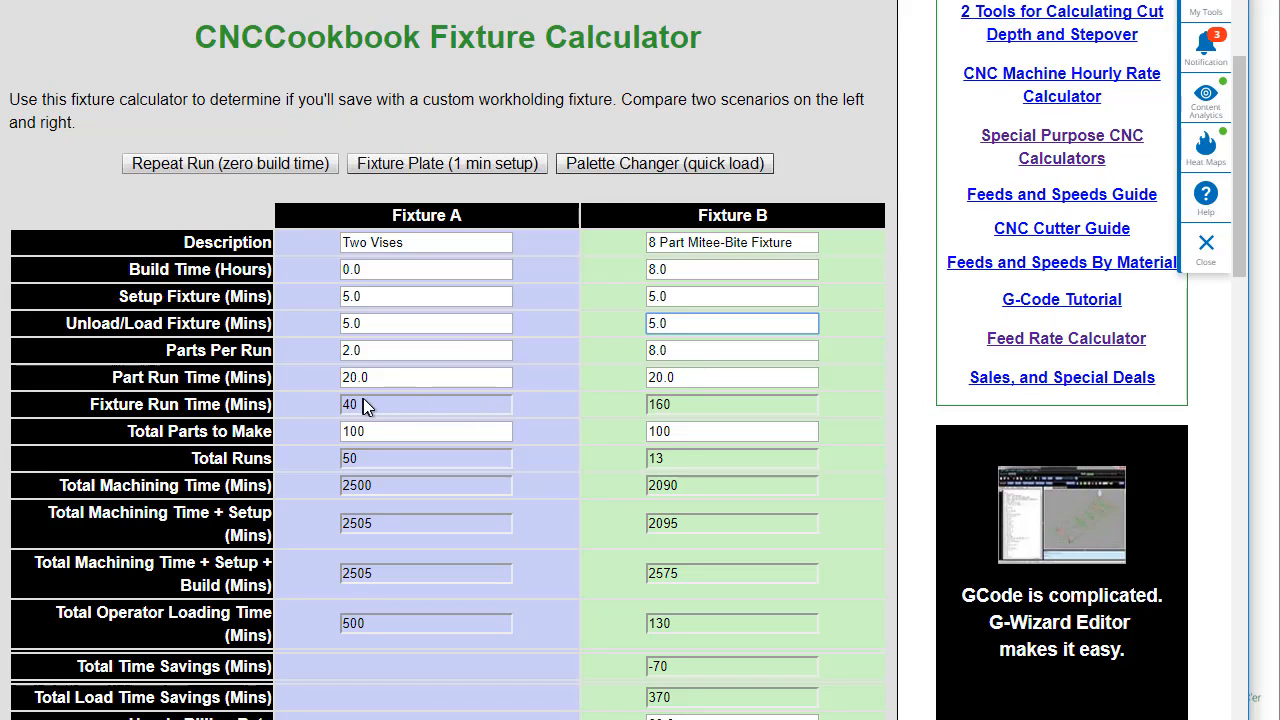
left_click(732, 324)
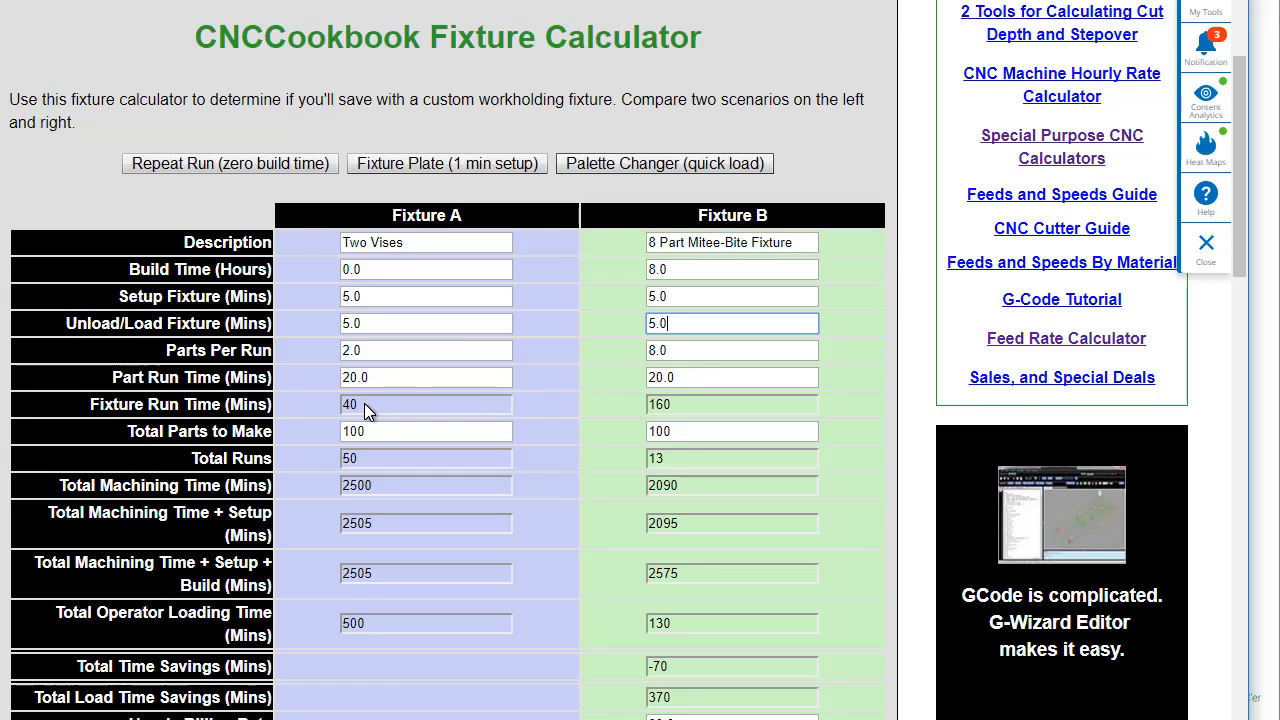
mouse_move(600, 400)
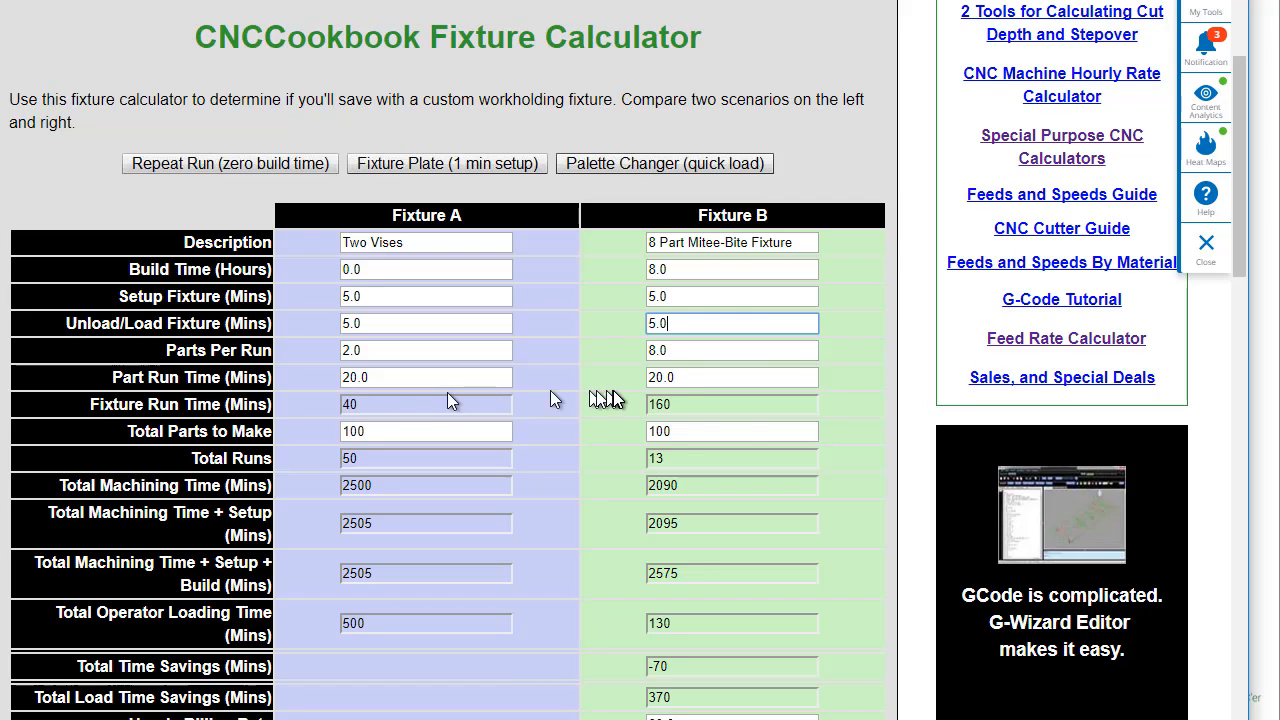
mouse_move(736, 412)
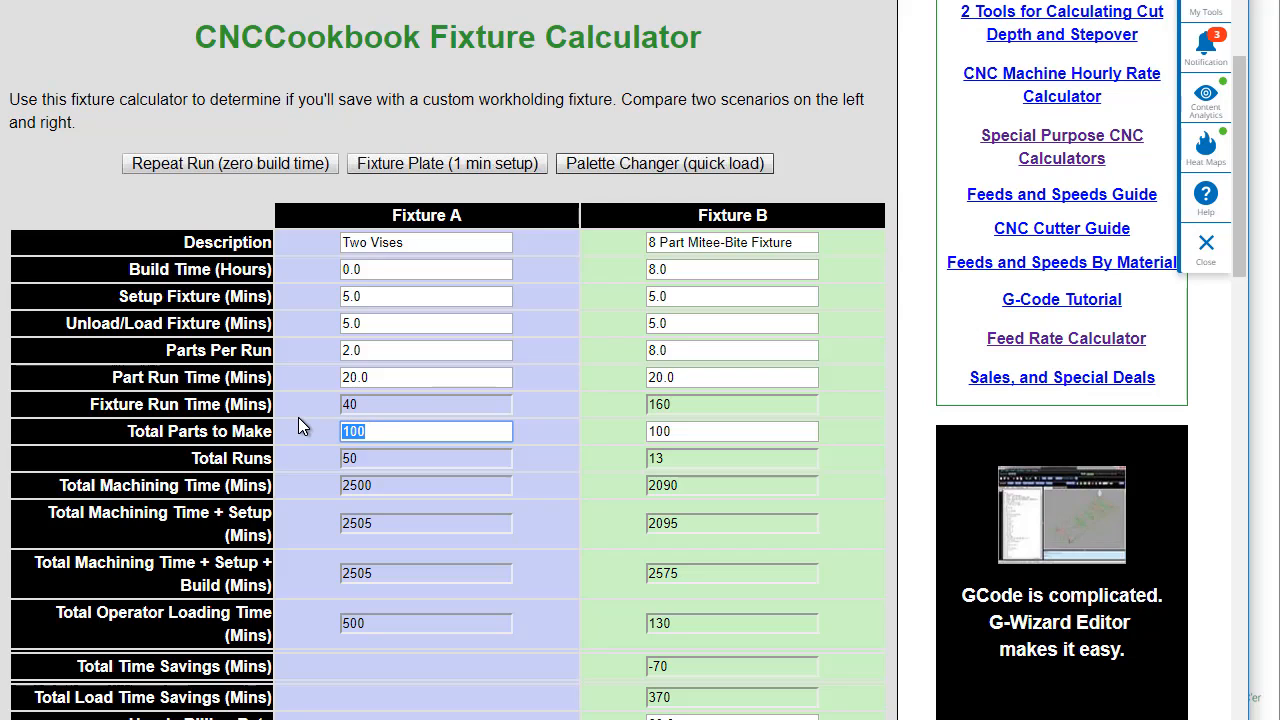
Step: Set Total Parts to Make to 5000 for both Fixture A and Fixture B
type("5000")
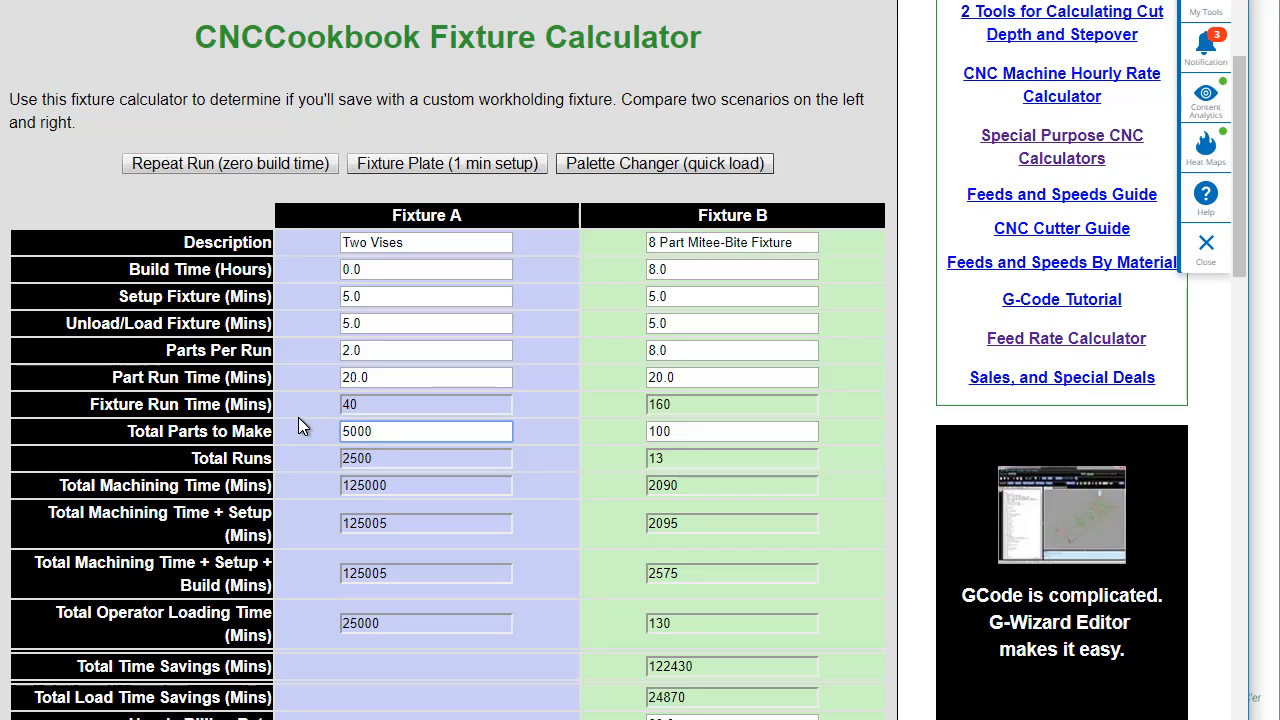
left_click(732, 432)
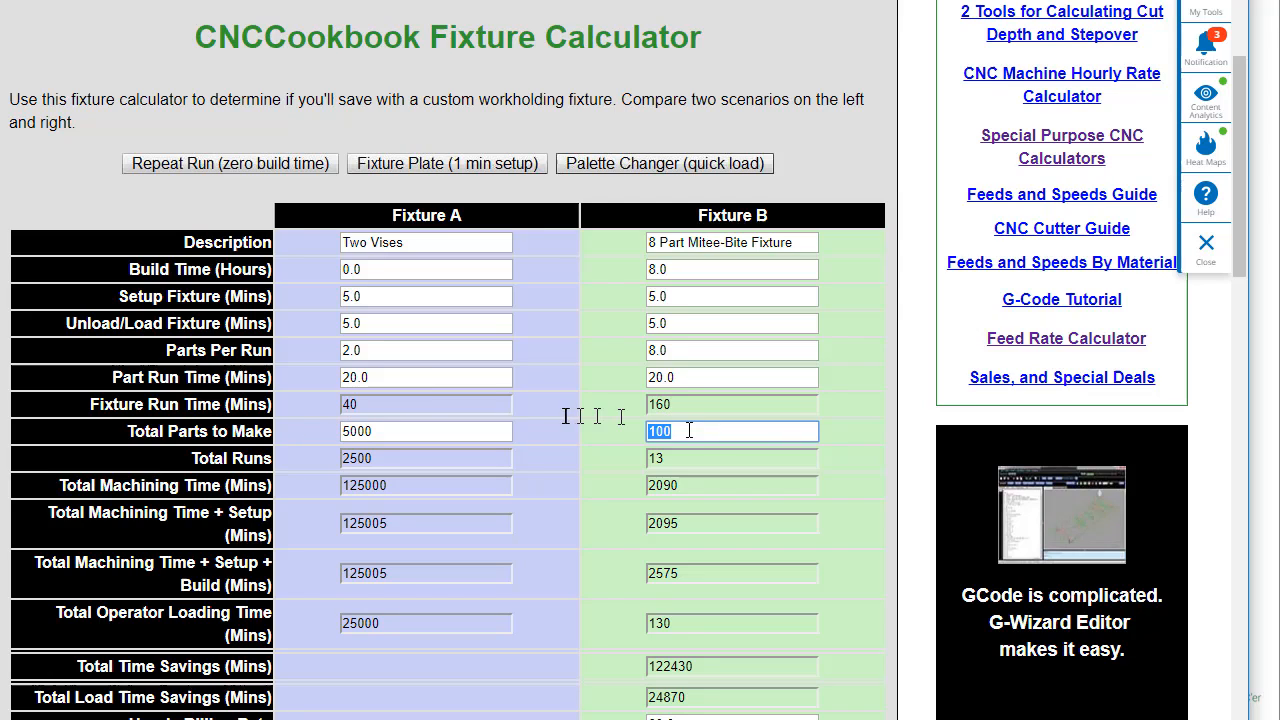
type("5000")
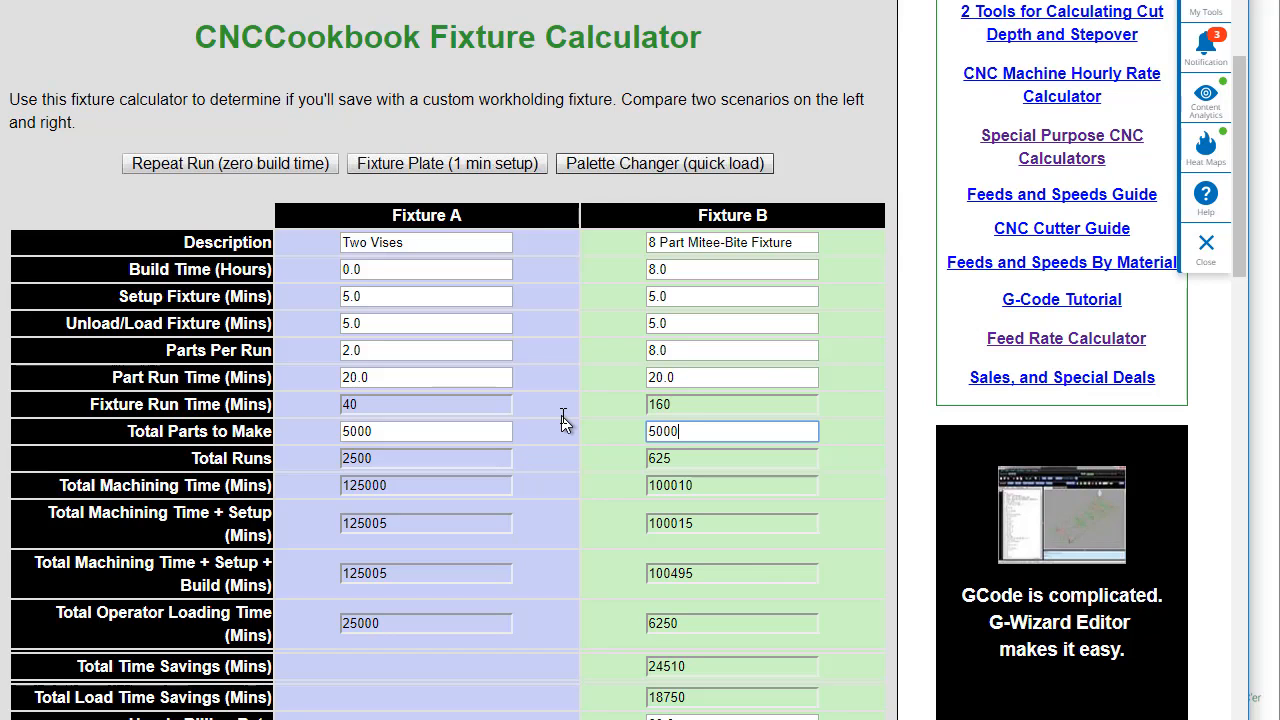
mouse_move(400, 476)
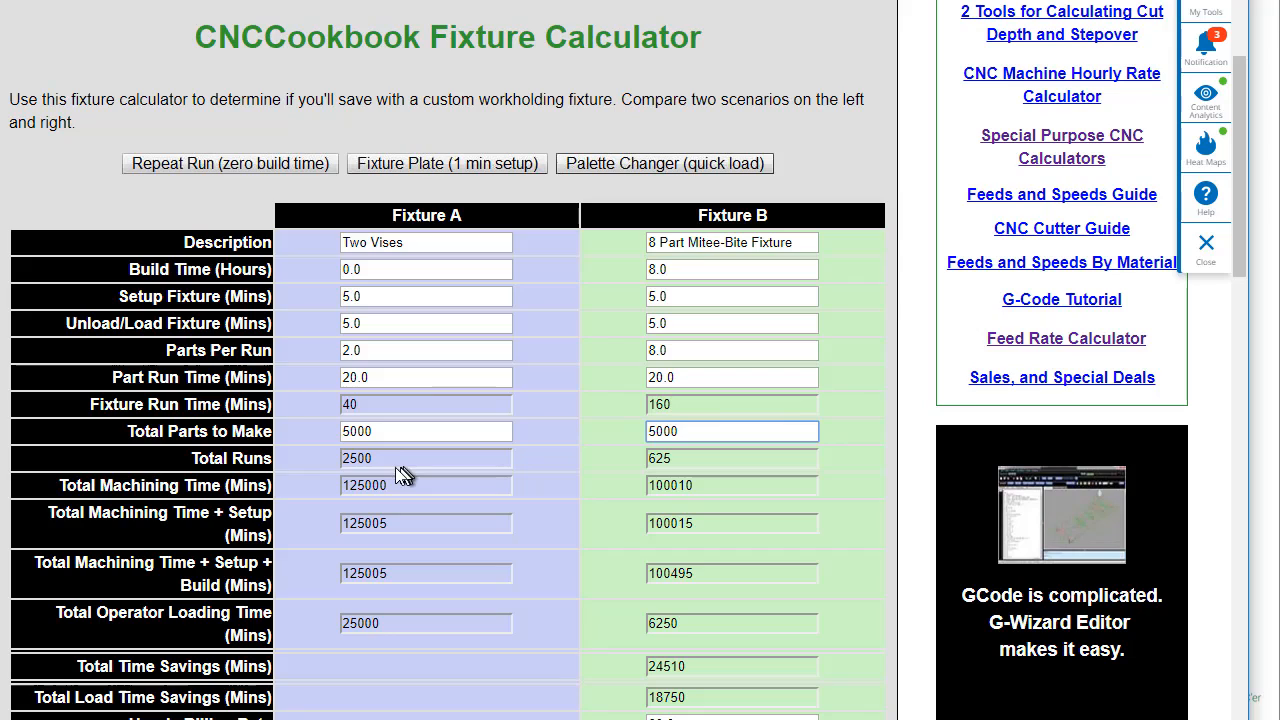
mouse_move(400, 470)
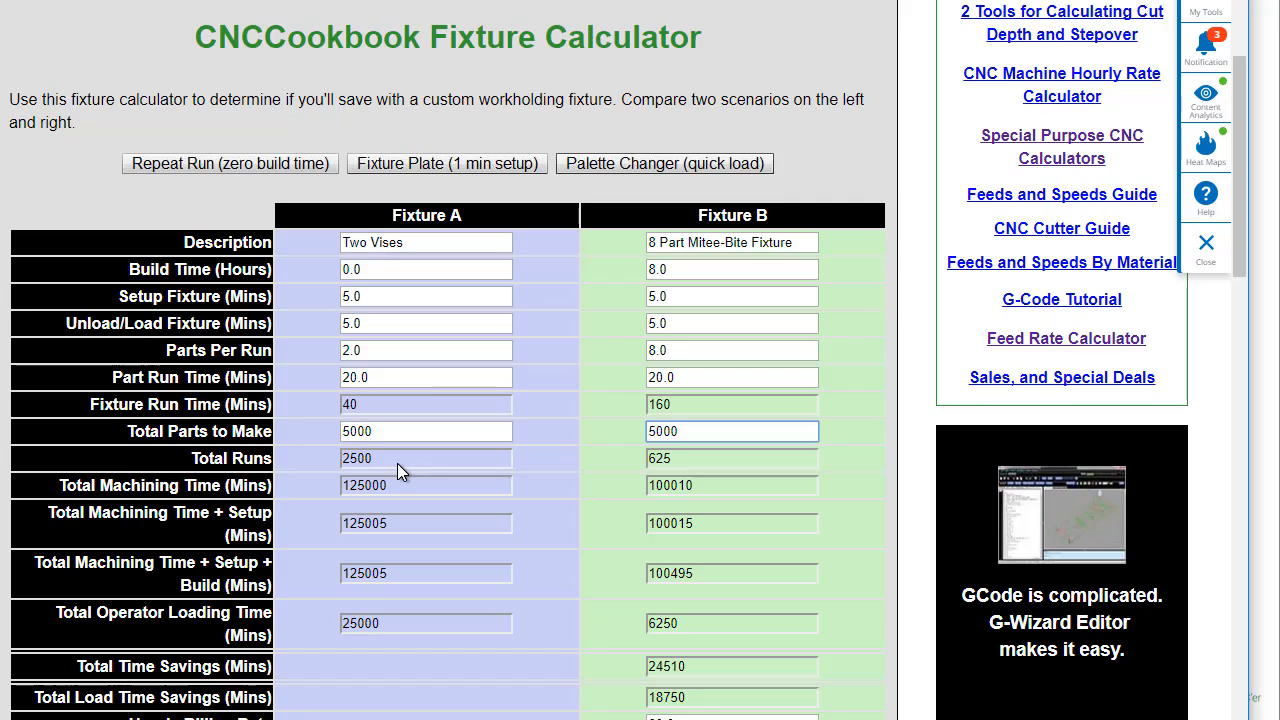
mouse_move(716, 472)
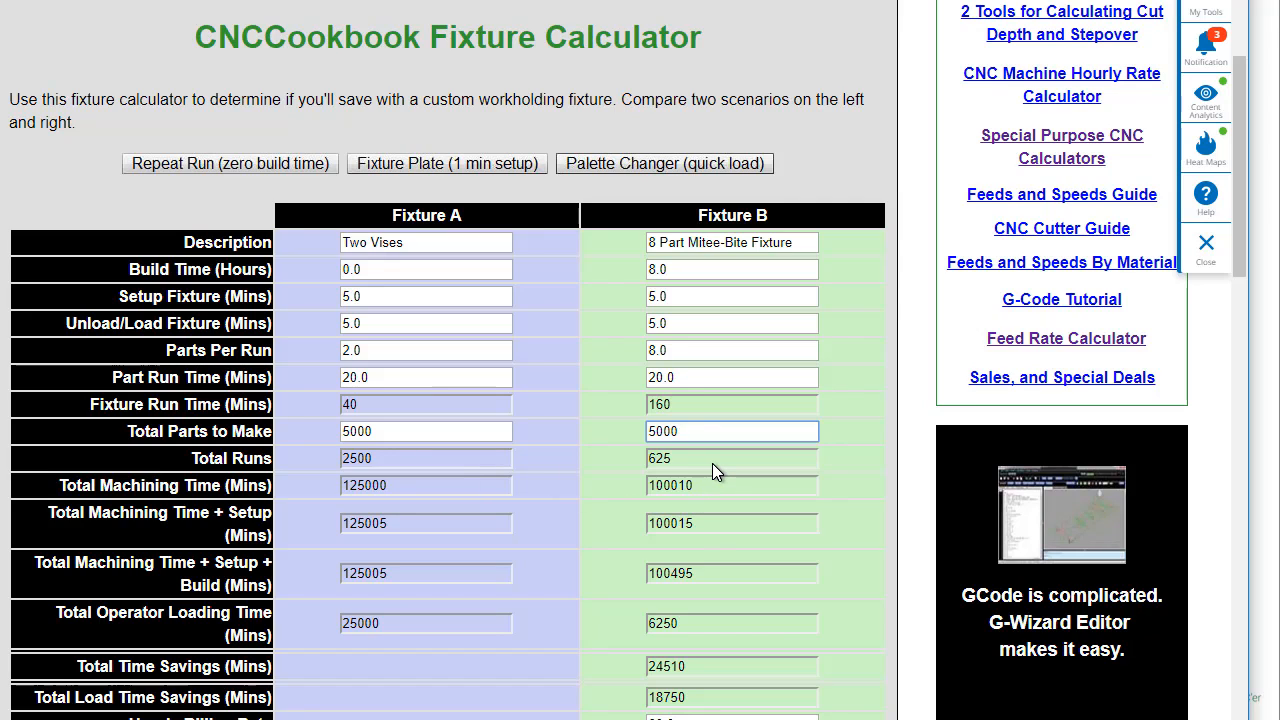
left_click(732, 432)
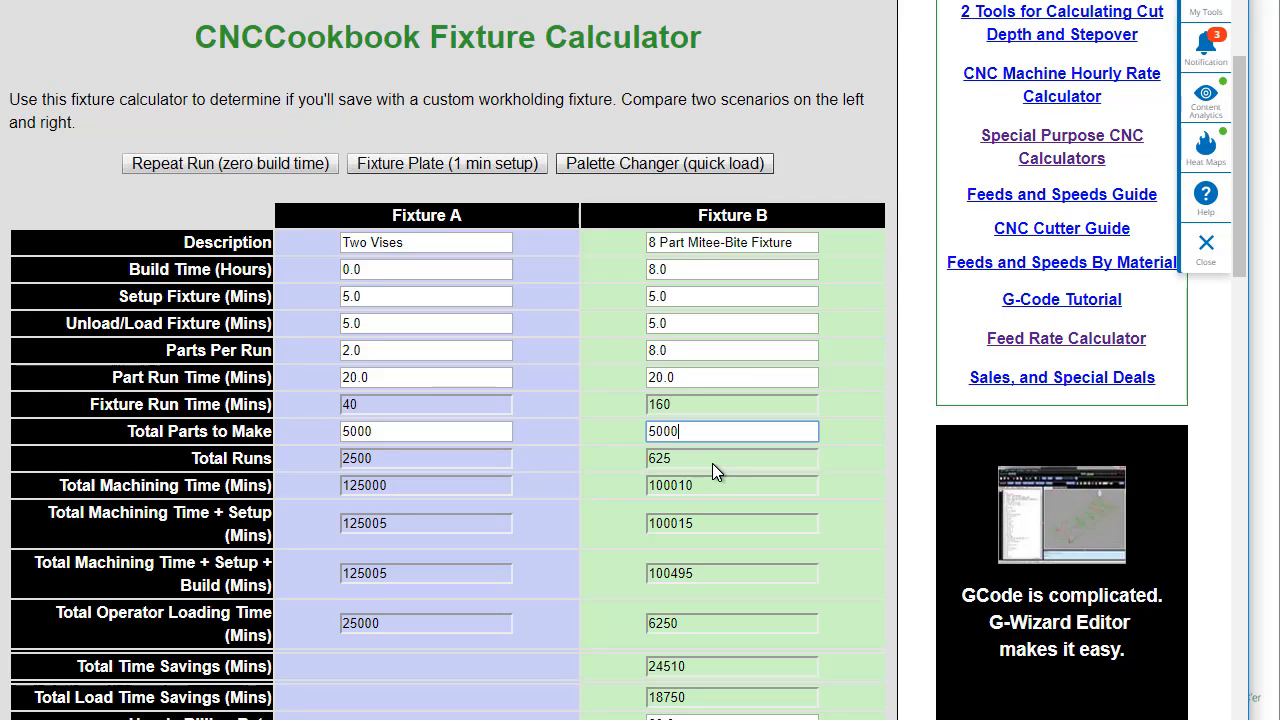
mouse_move(716, 498)
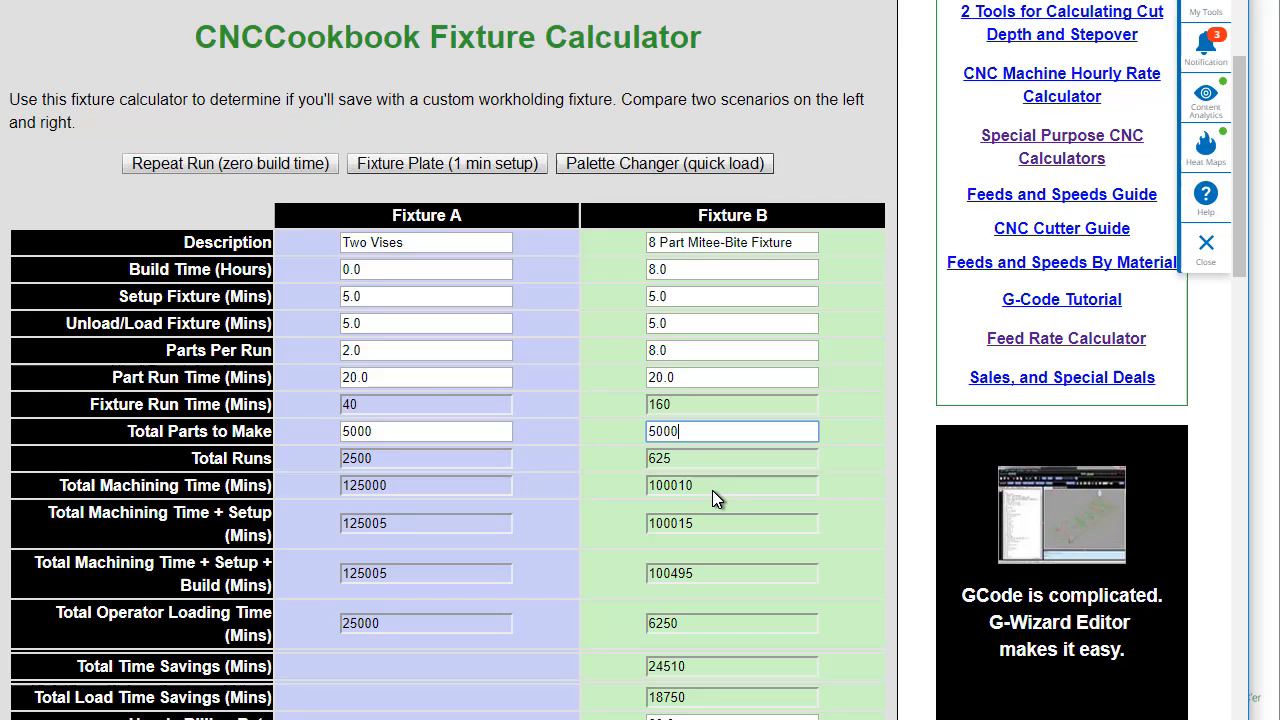
mouse_move(716, 508)
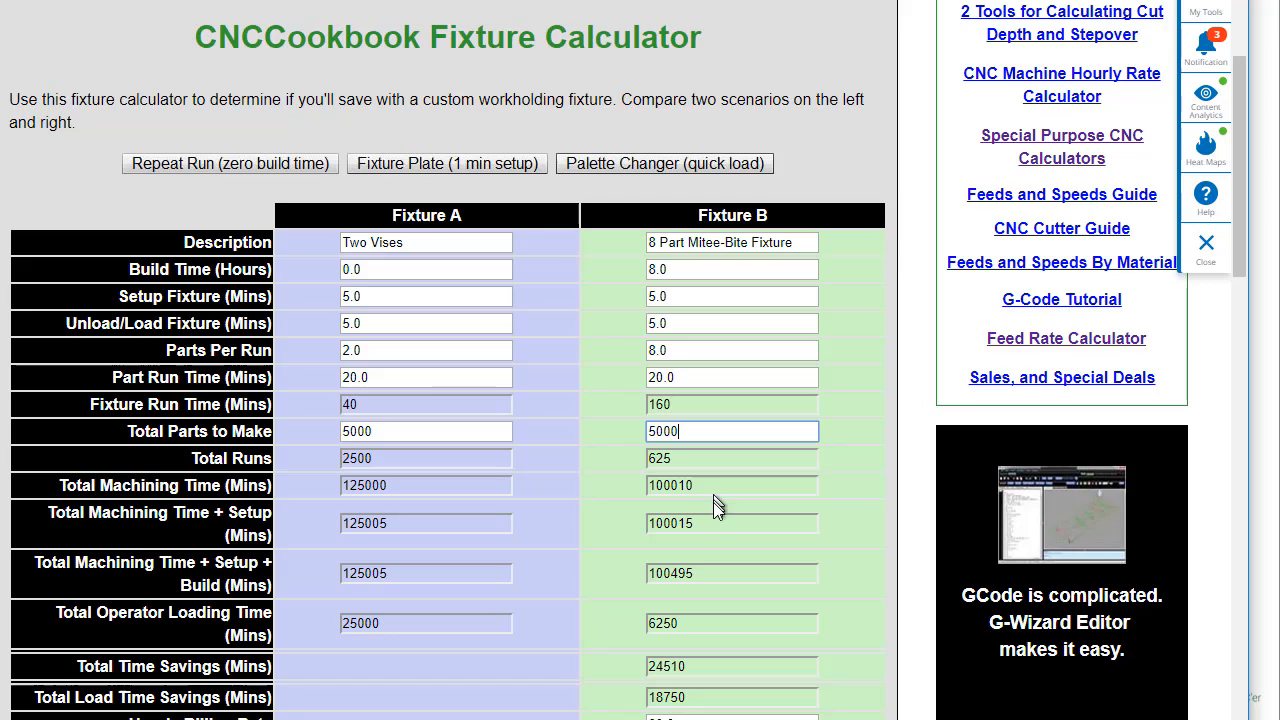
mouse_move(724, 576)
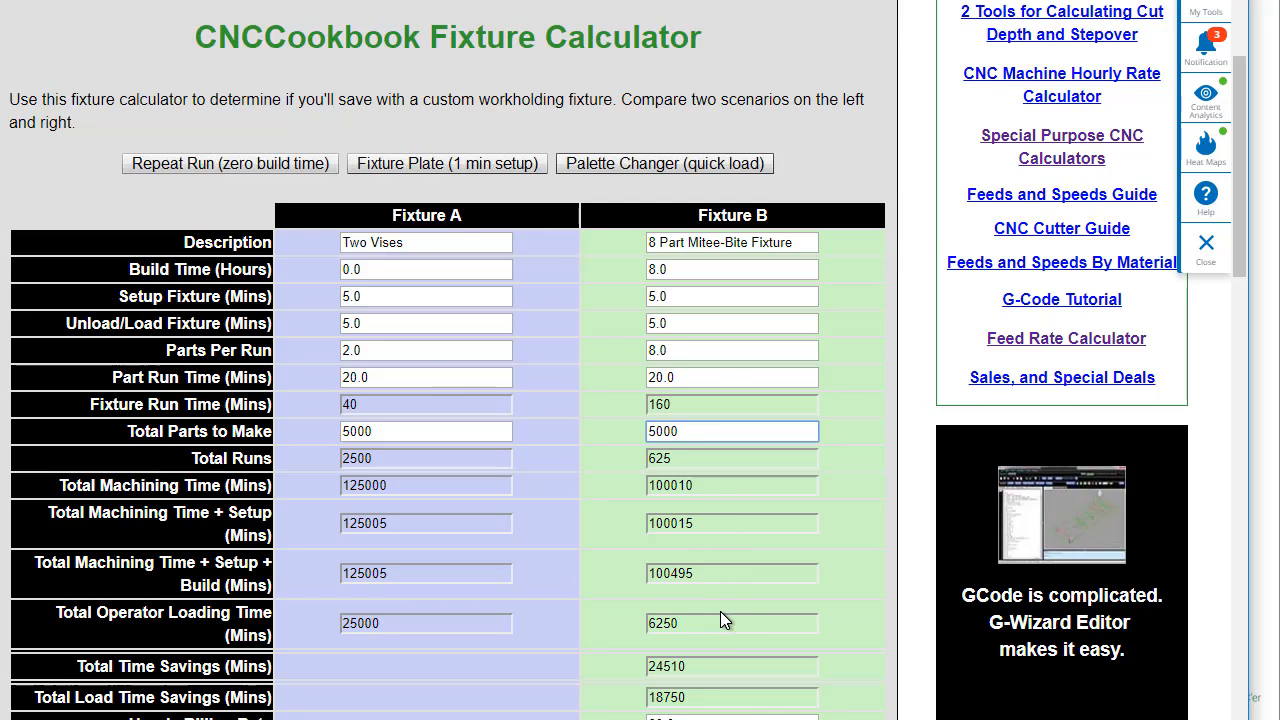
mouse_move(722, 596)
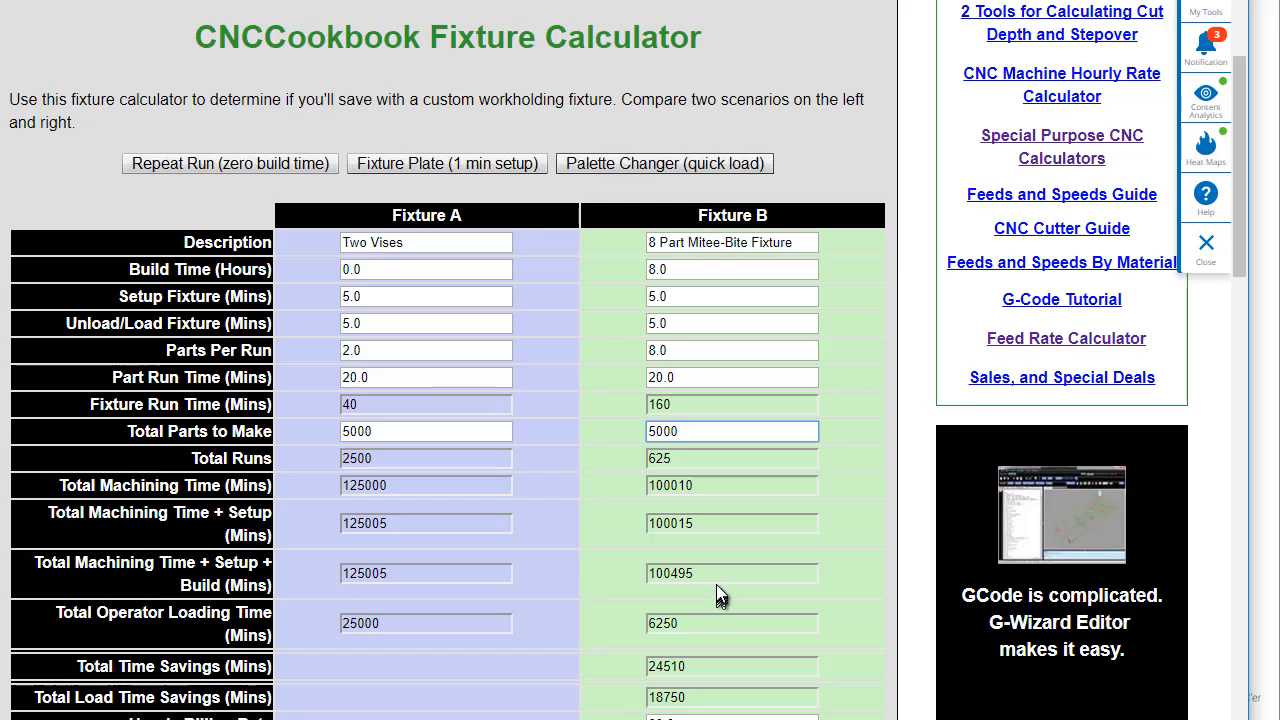
mouse_move(648, 552)
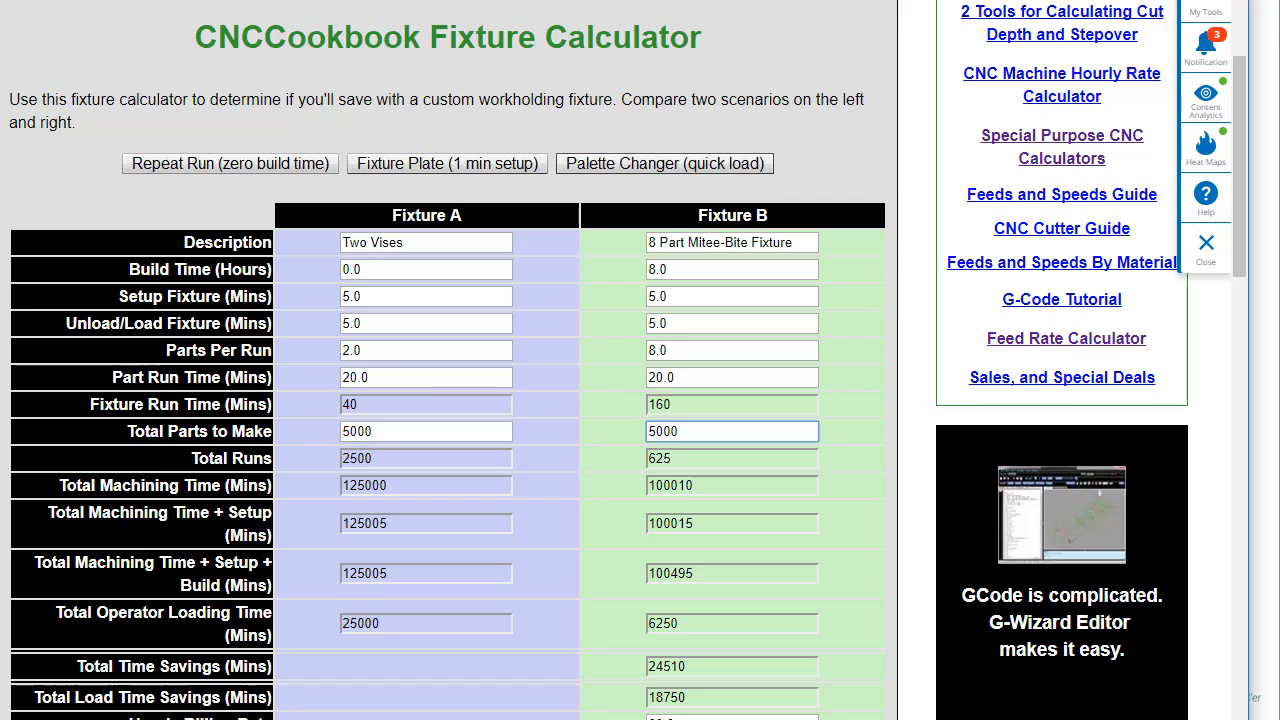
mouse_move(696, 96)
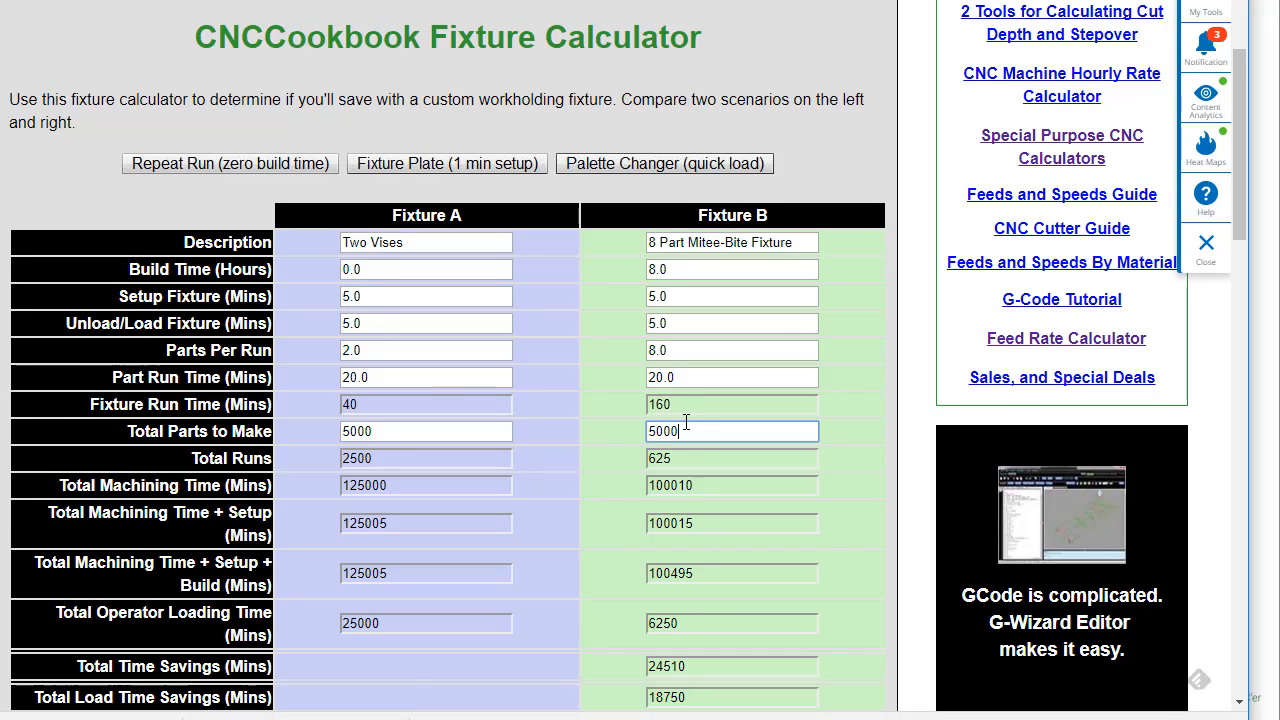
Step: Scroll down to the Hourly Billing Rate and Total Cost Savings (ROI) rows
scroll("down", 3)
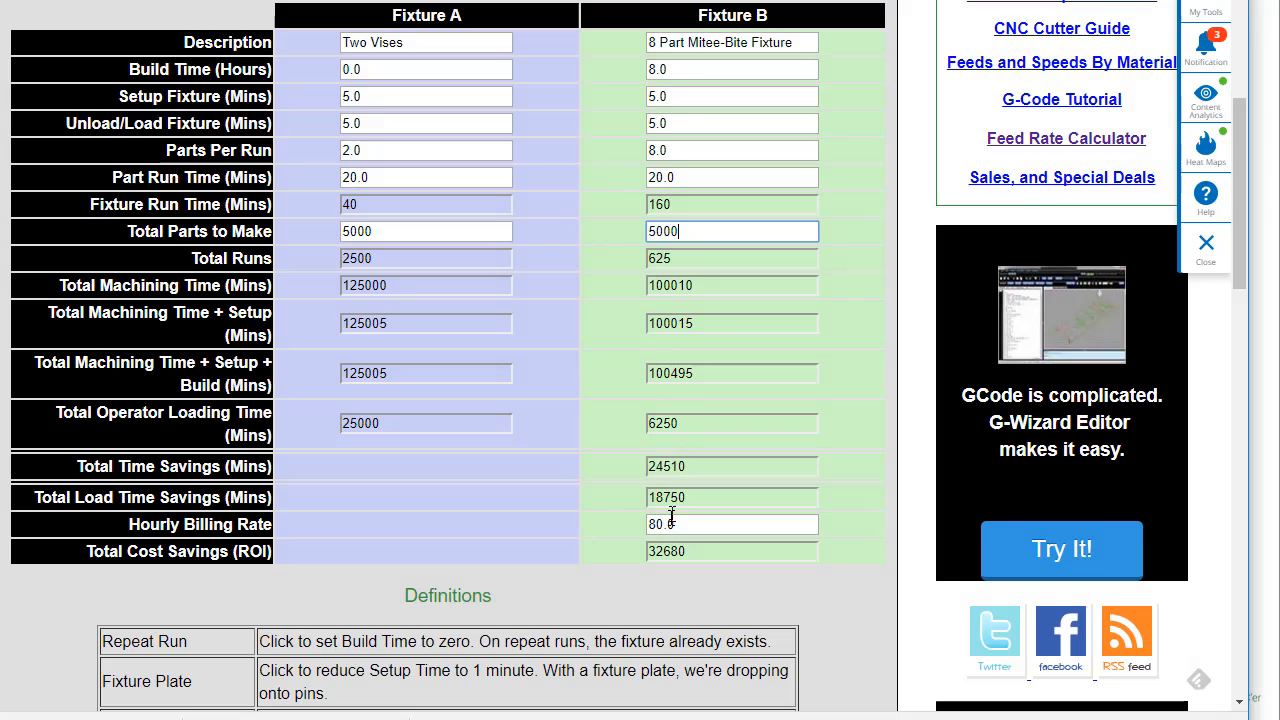
mouse_move(704, 560)
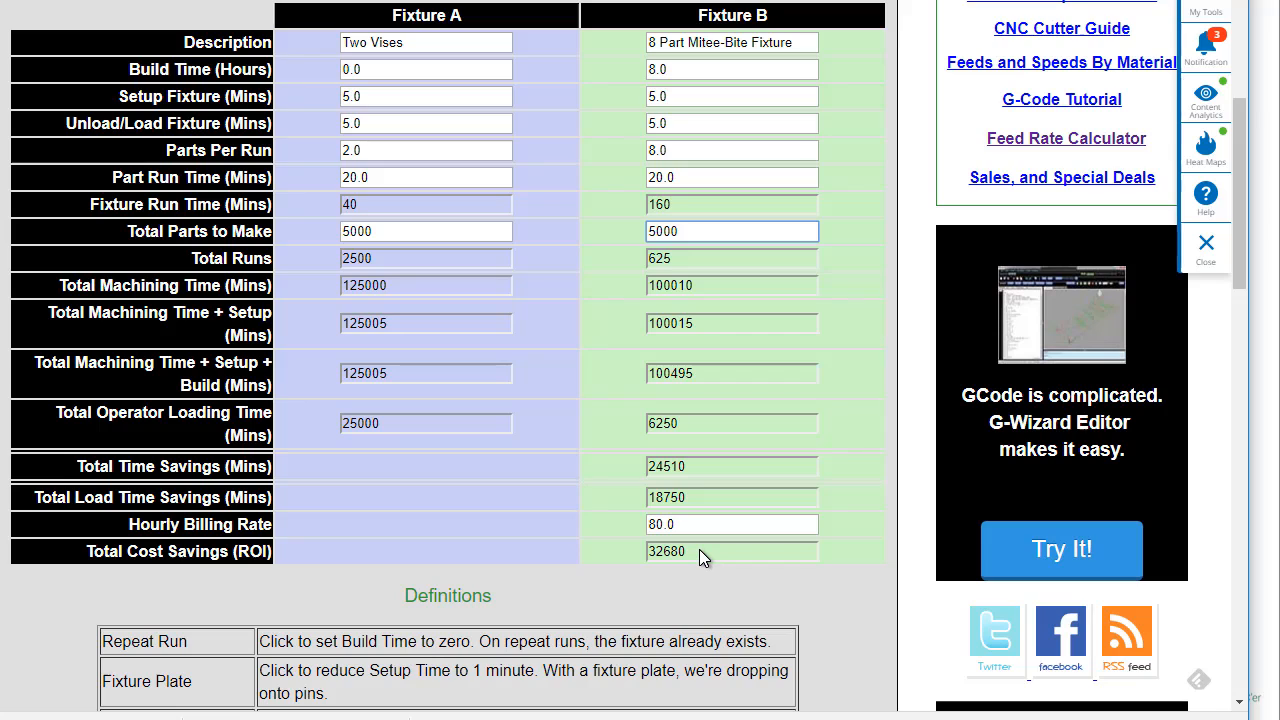
mouse_move(700, 544)
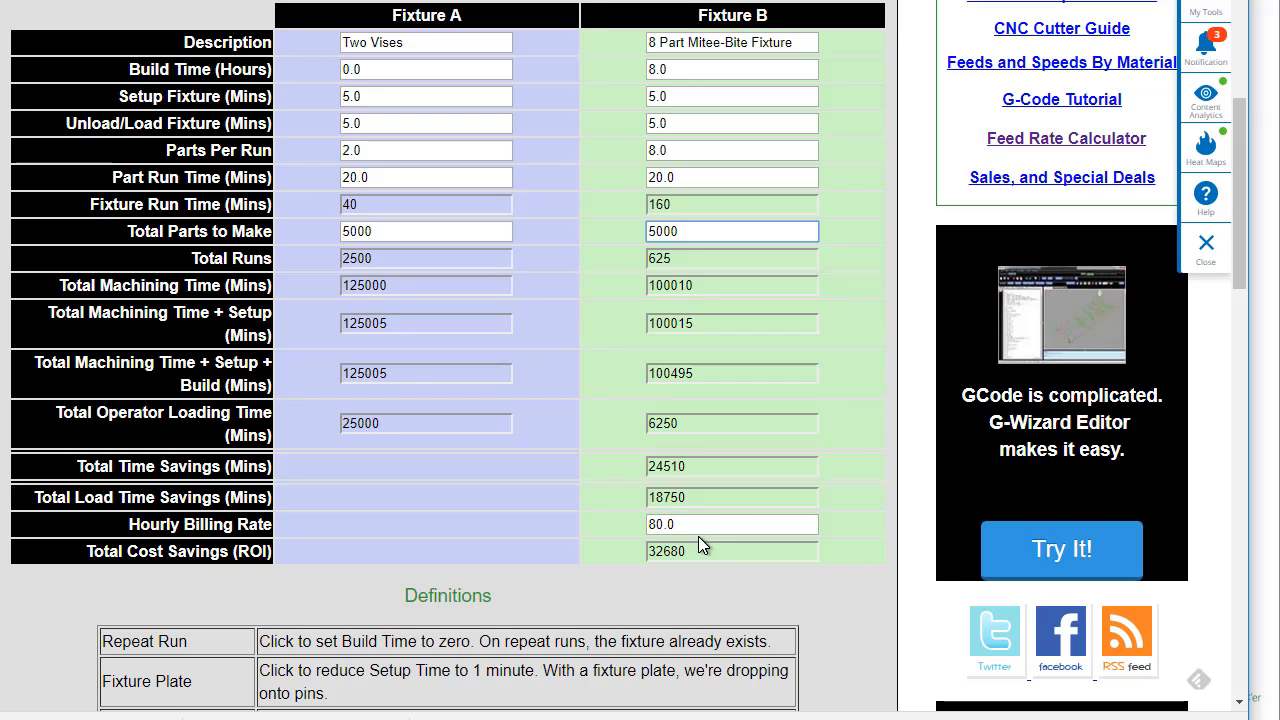
mouse_move(700, 562)
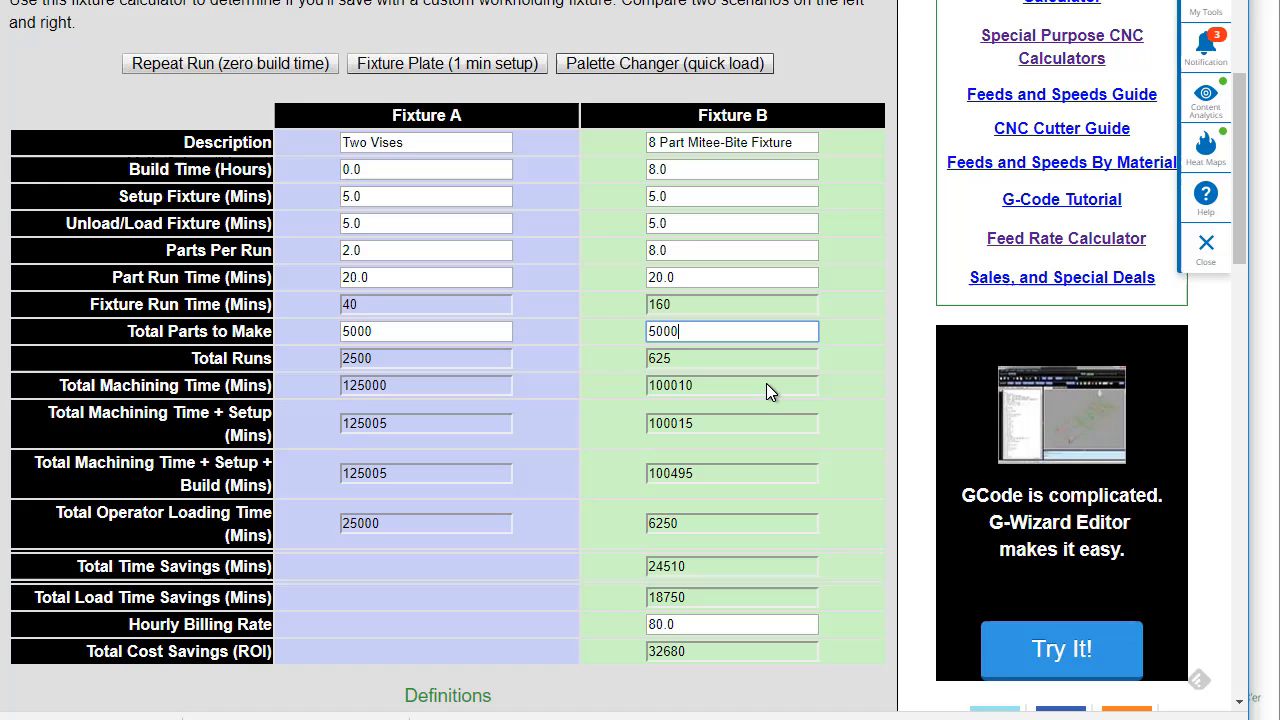
scroll("down", 3)
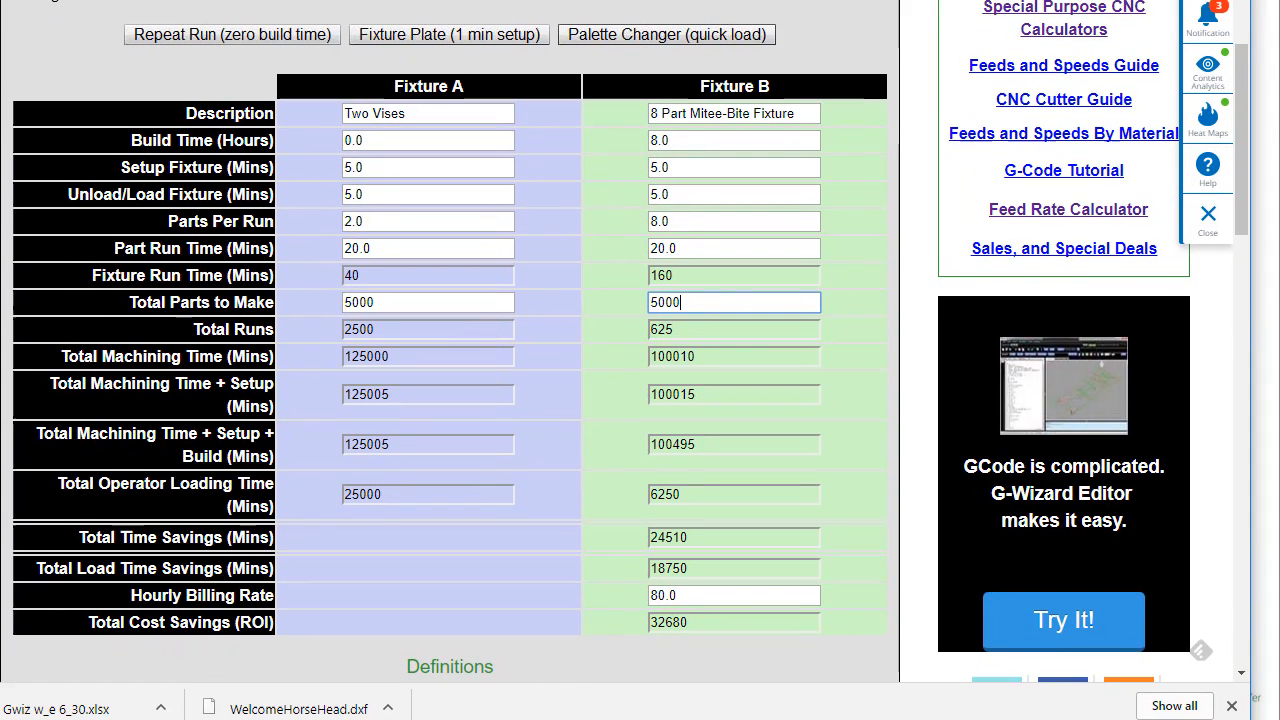
scroll("down", 3)
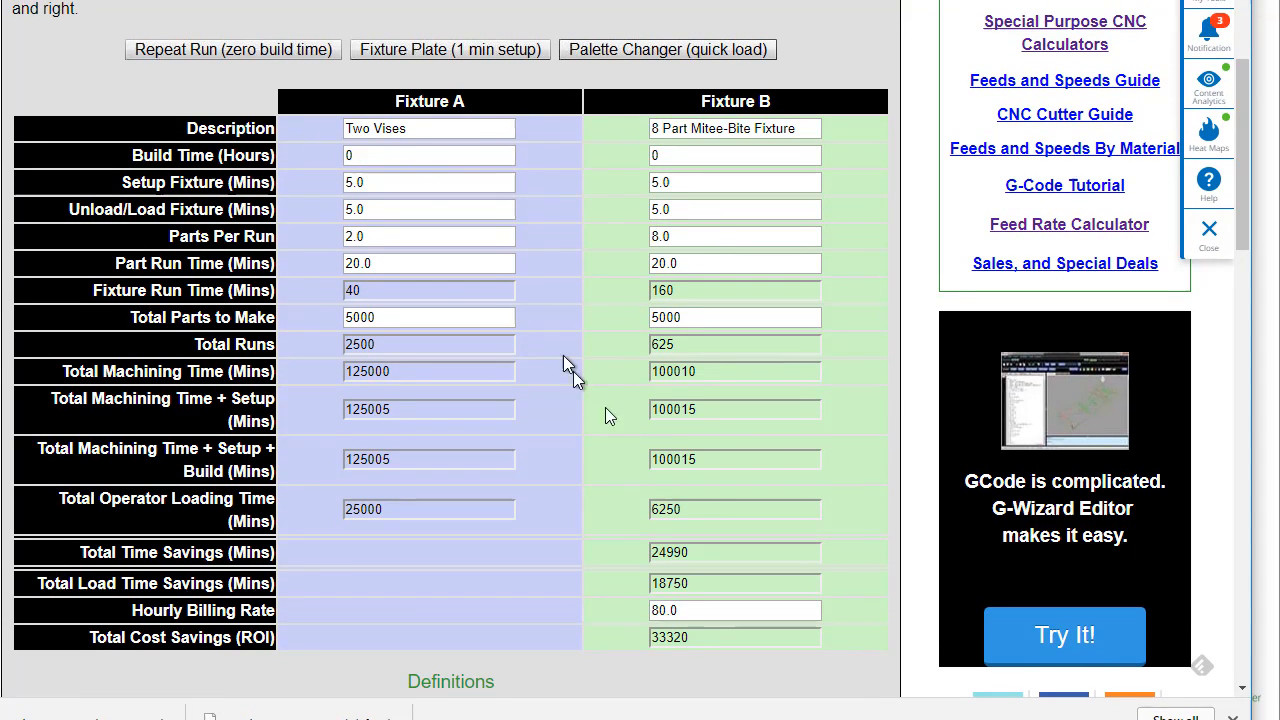
mouse_move(704, 648)
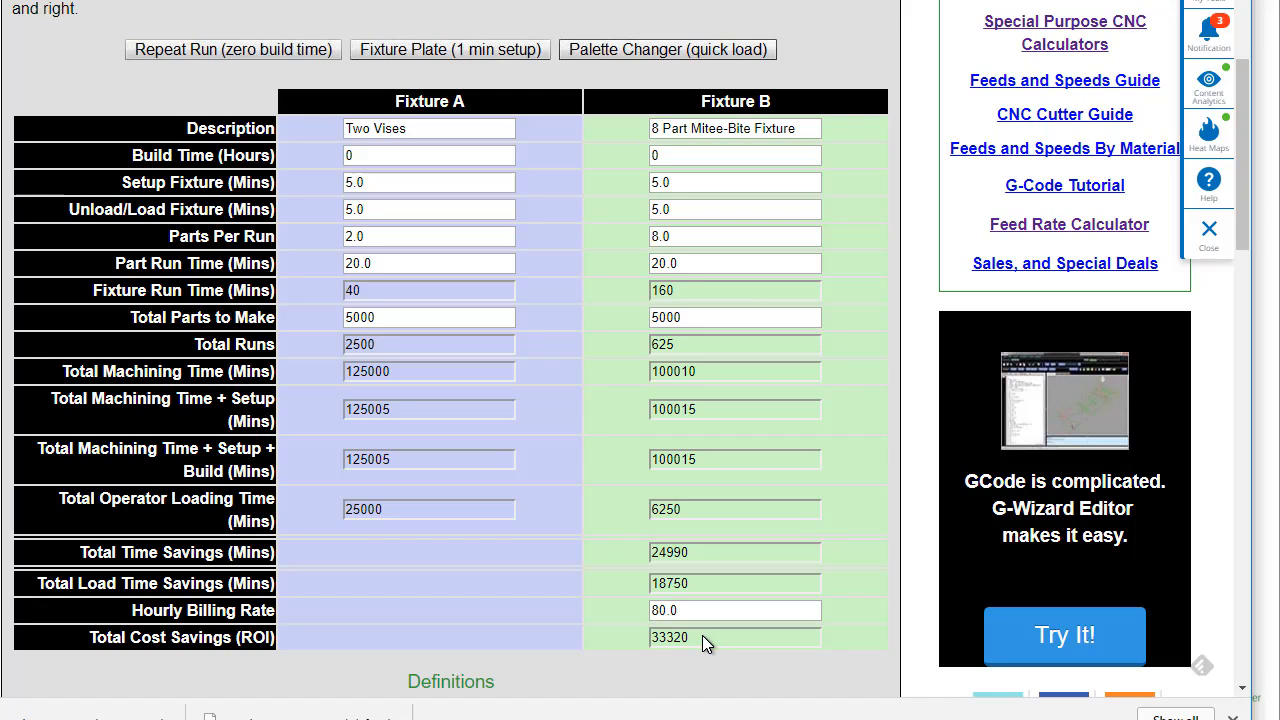
mouse_move(624, 596)
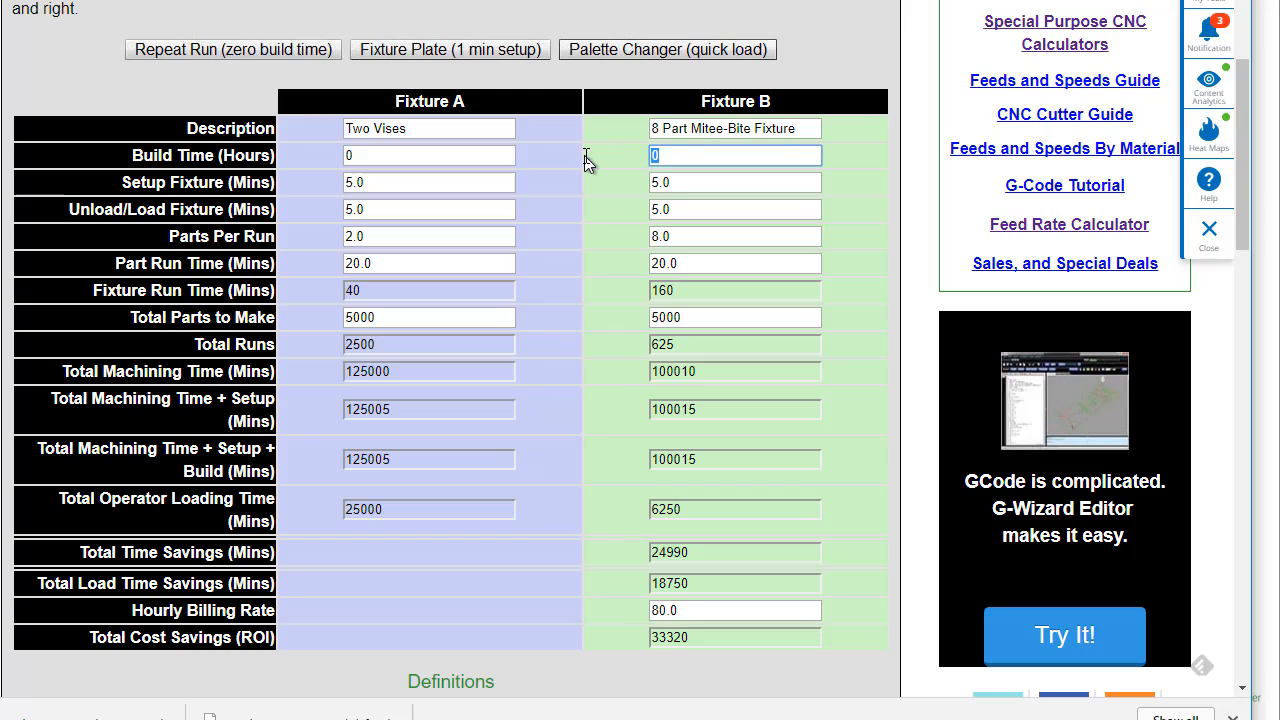
mouse_move(588, 198)
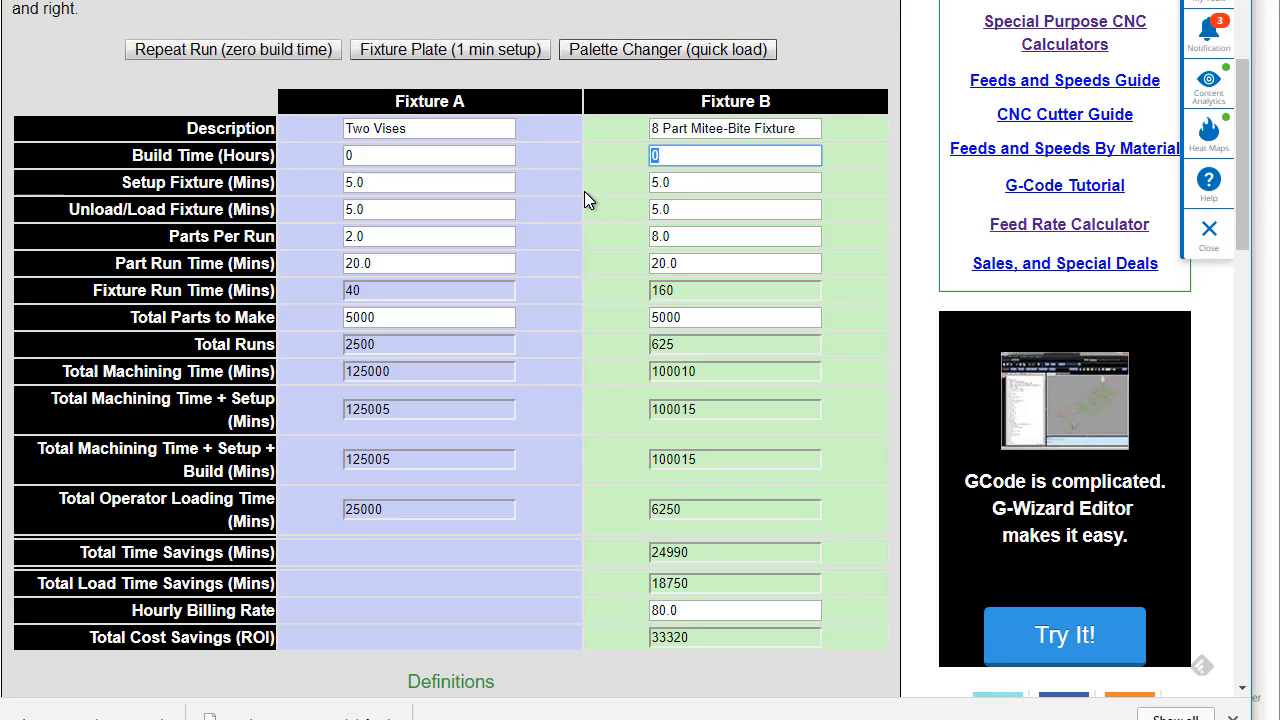
Step: Set Fixture B's Build Time to 5 hours, giving 32920 total cost savings
type("5")
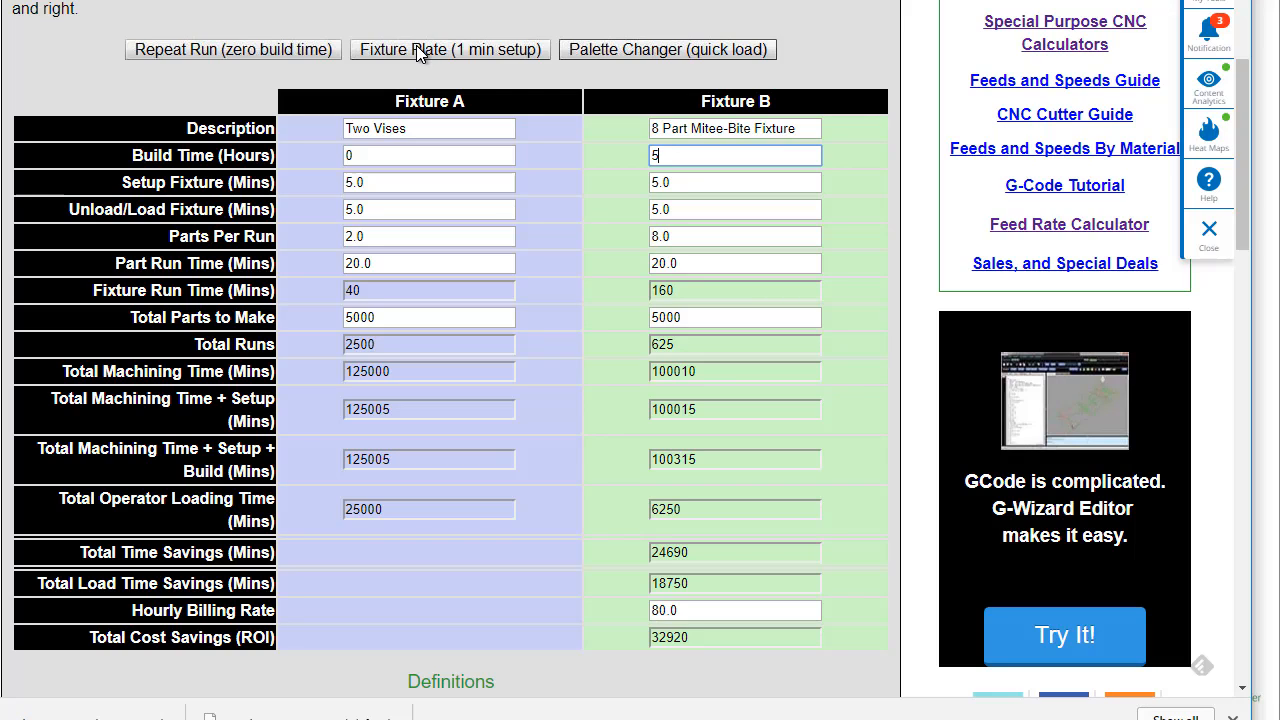
mouse_move(708, 68)
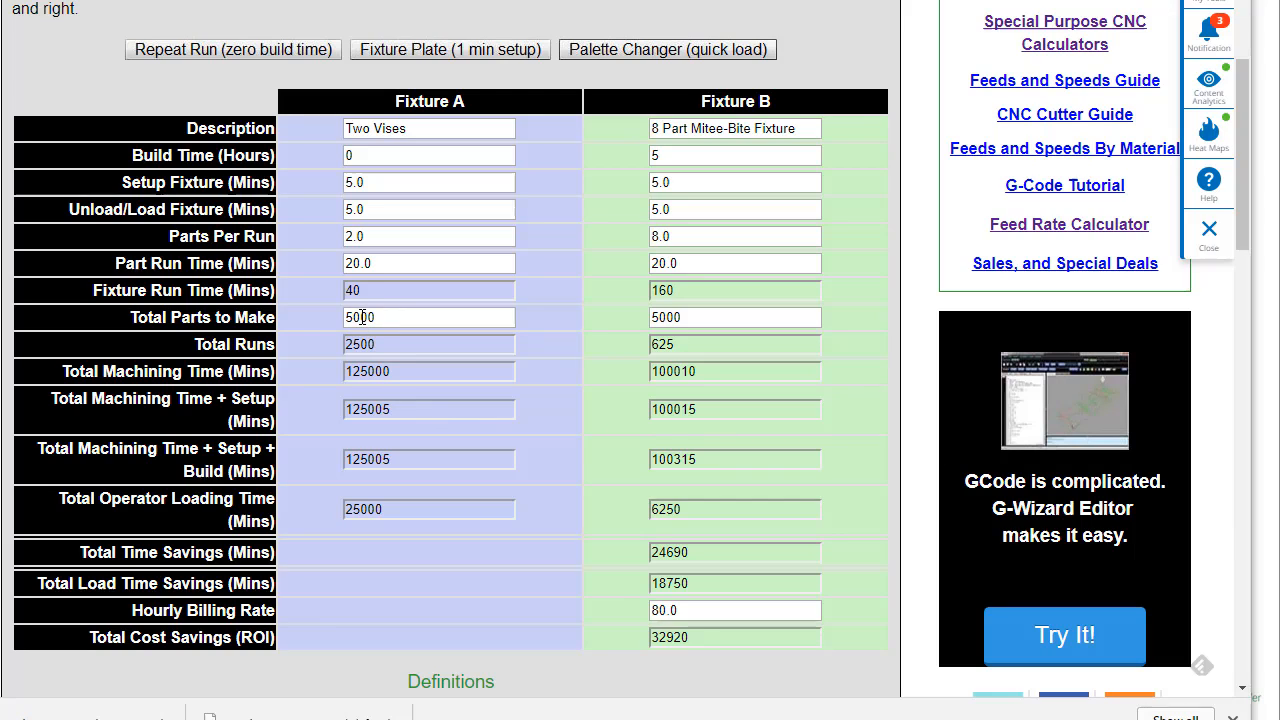
Step: Lower Total Parts to Make to 100 and then 50 for both fixtures, showing -240 cost savings
type("100")
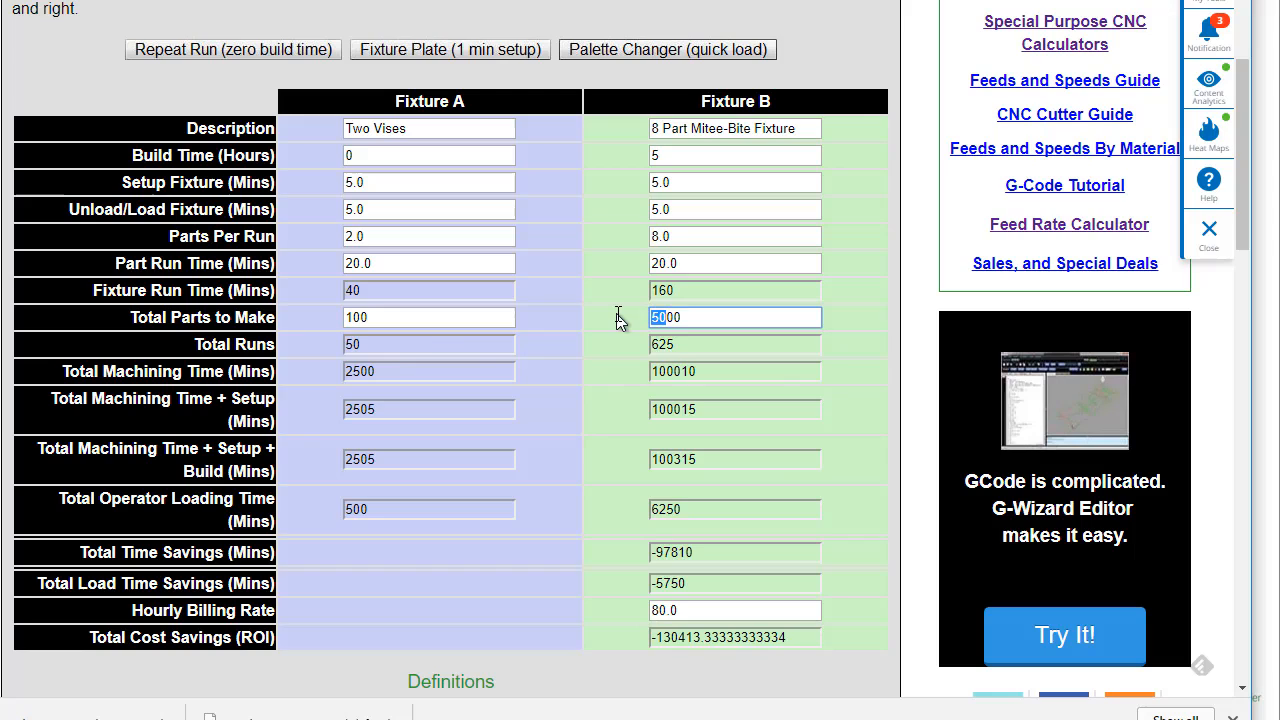
type("100")
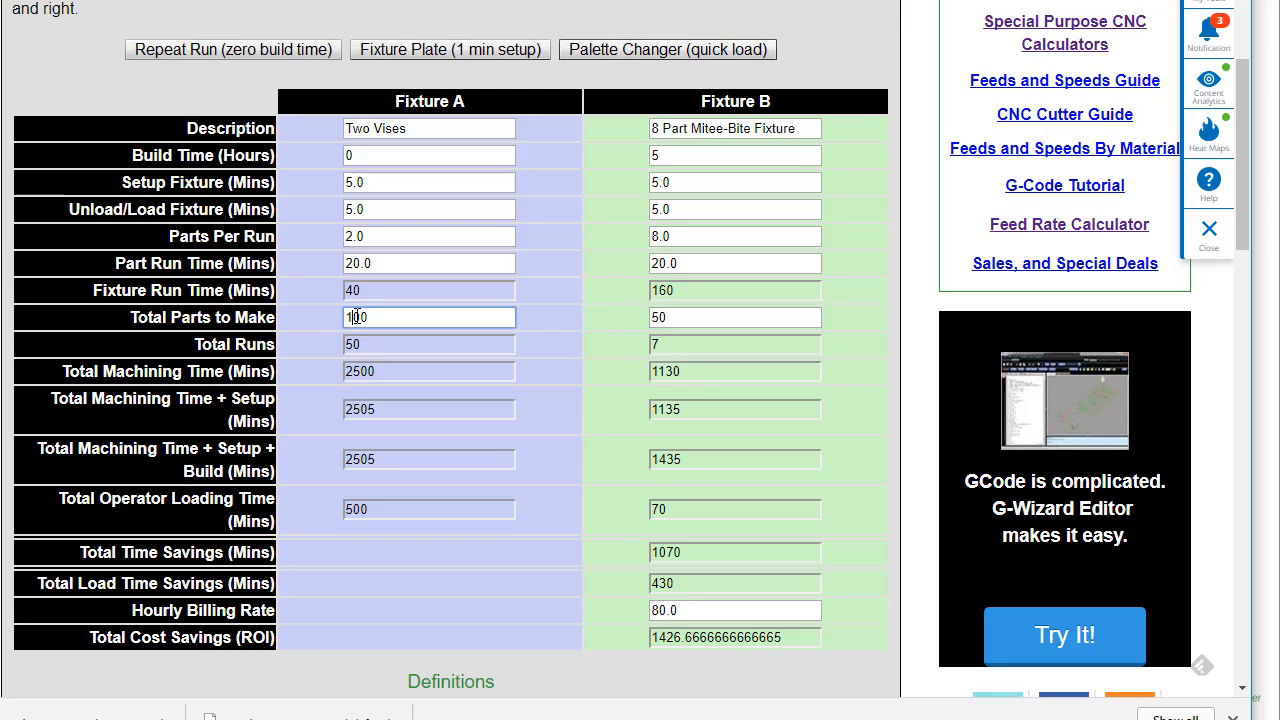
type("50")
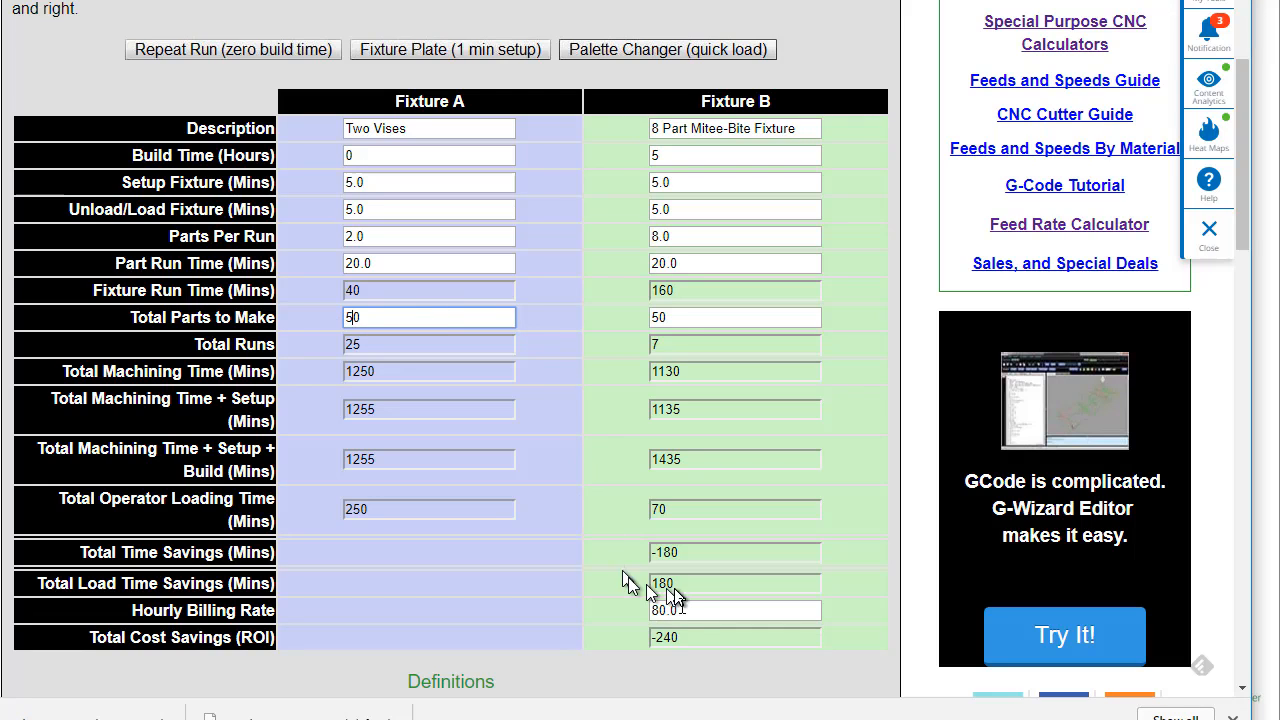
mouse_move(712, 496)
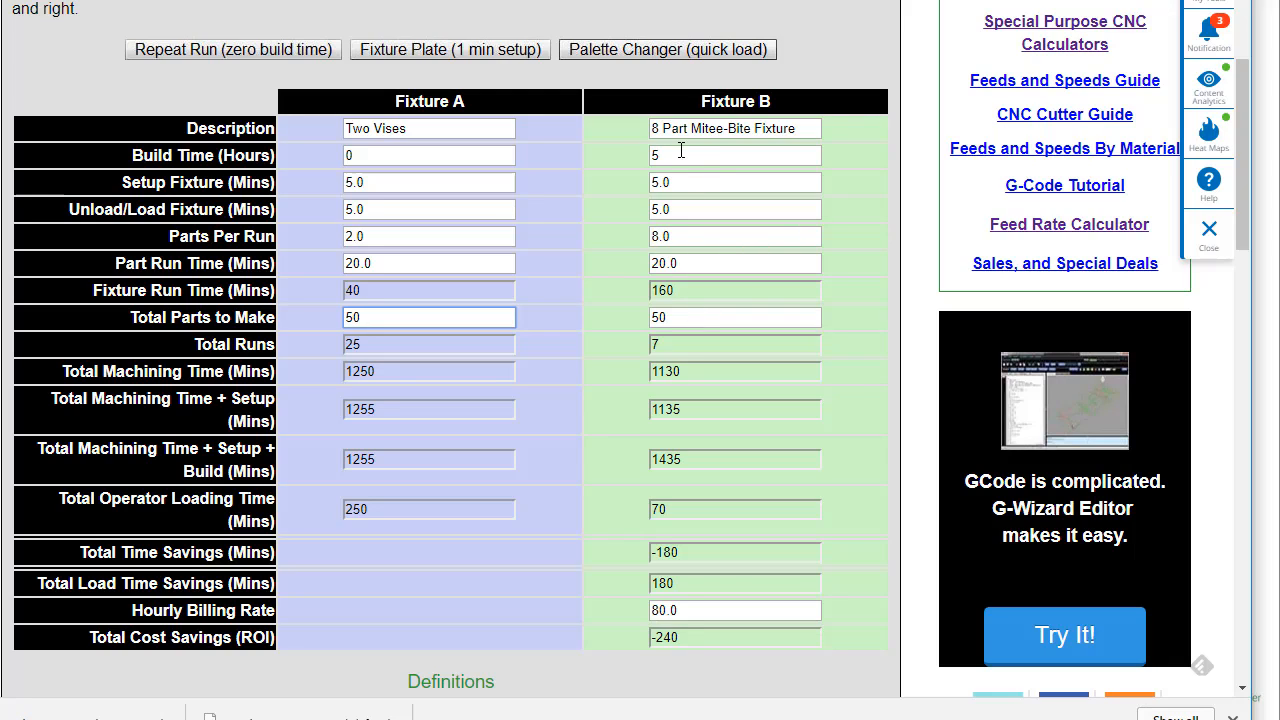
left_click(430, 316)
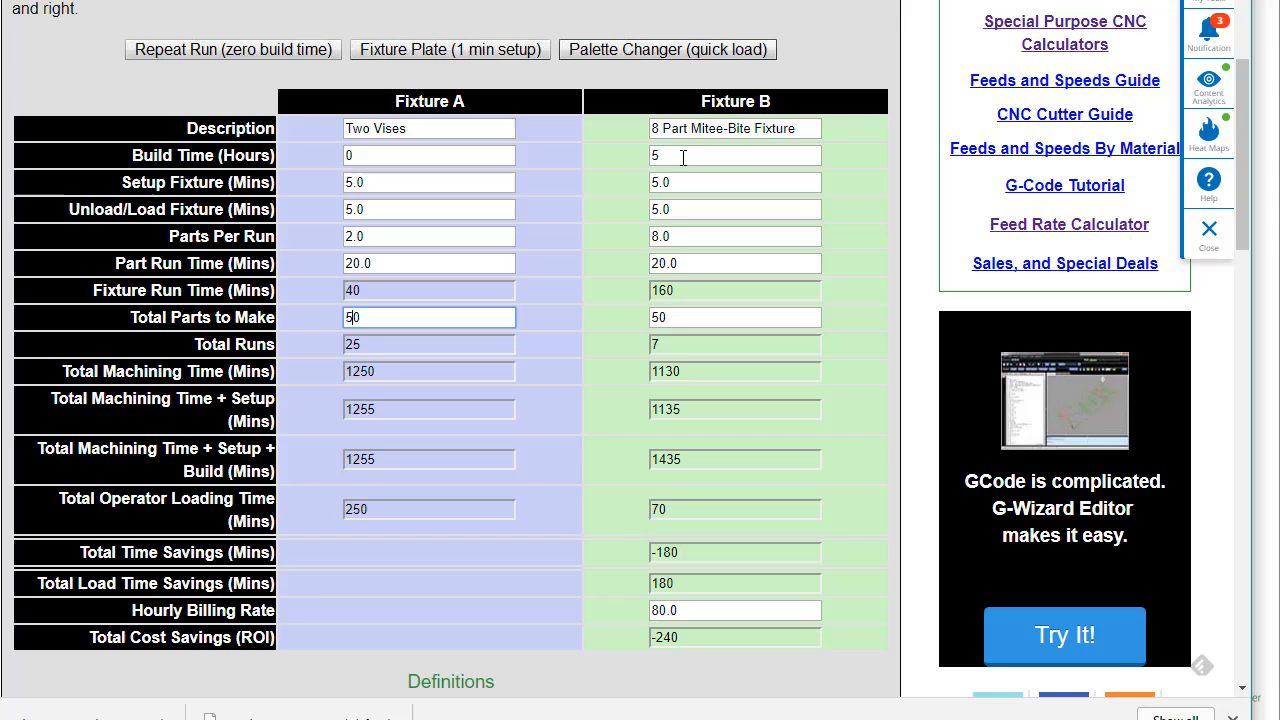
mouse_move(686, 182)
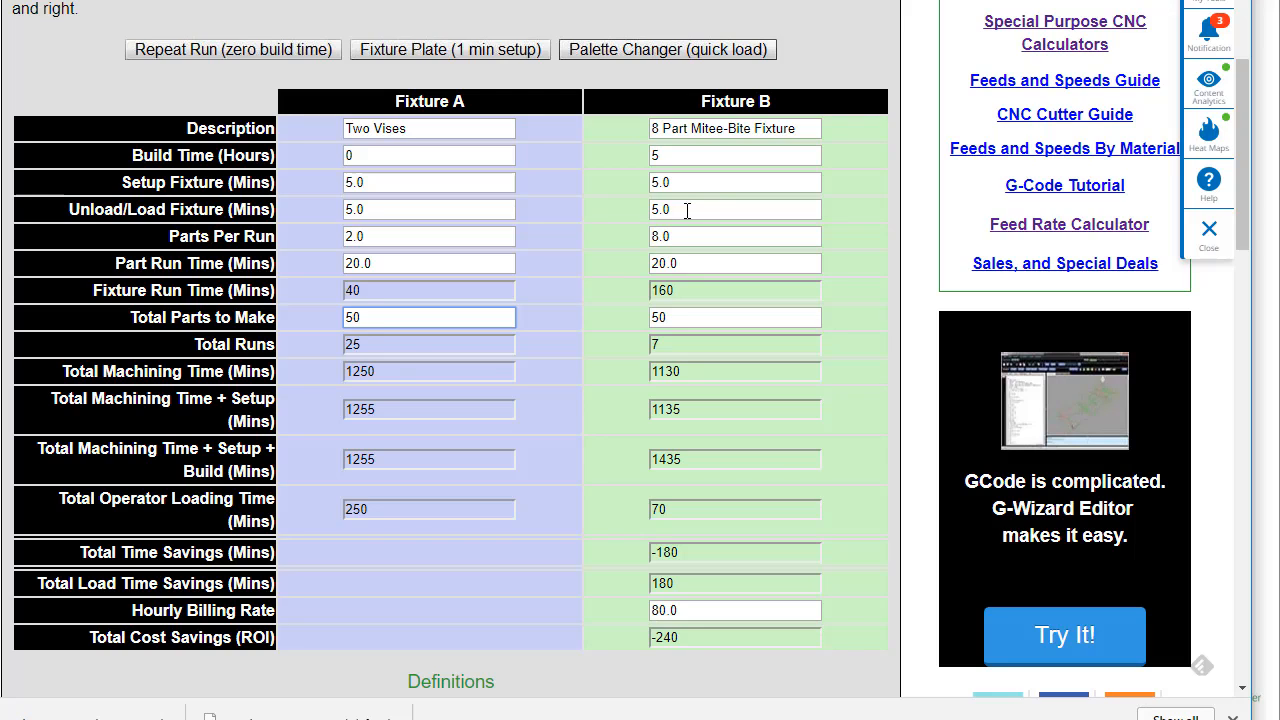
mouse_move(680, 544)
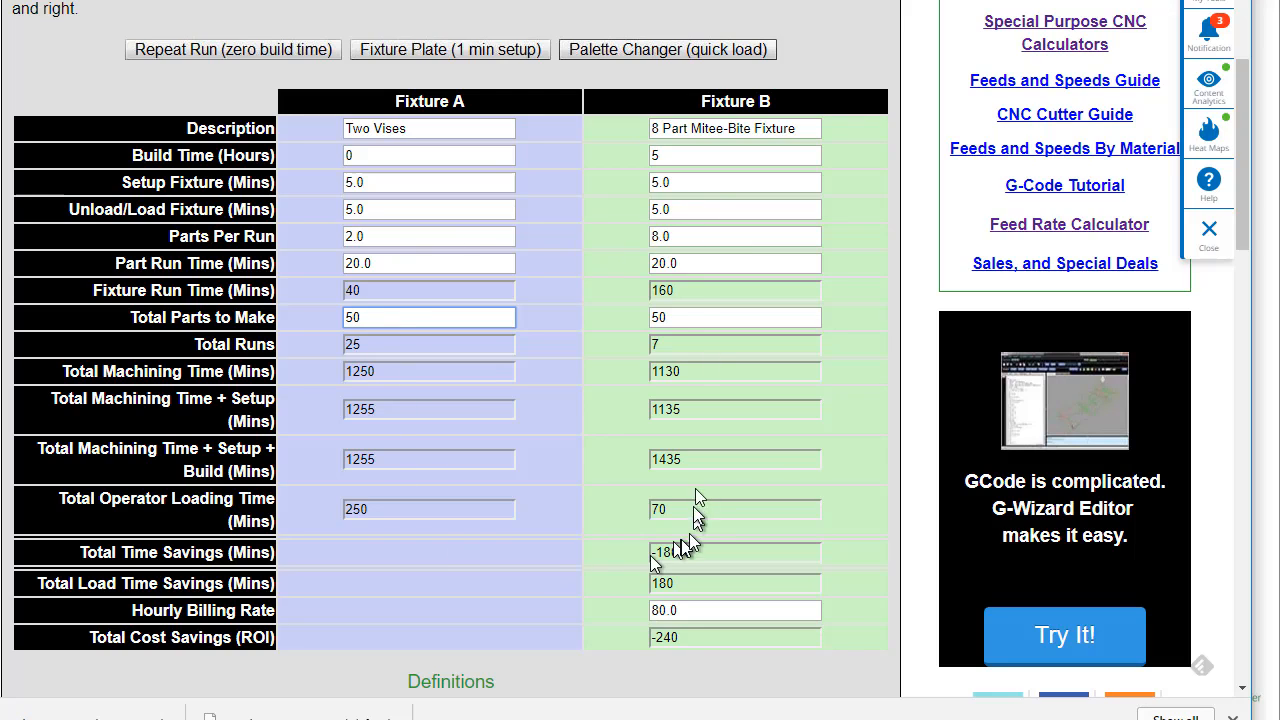